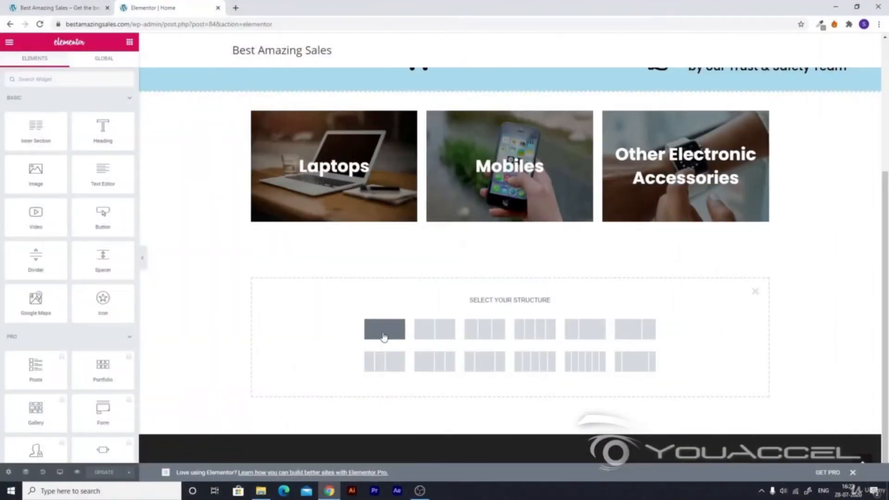
- Choose the one-column structure for the new section that will hold the Advanced Tabs widget
left_click(383, 329)
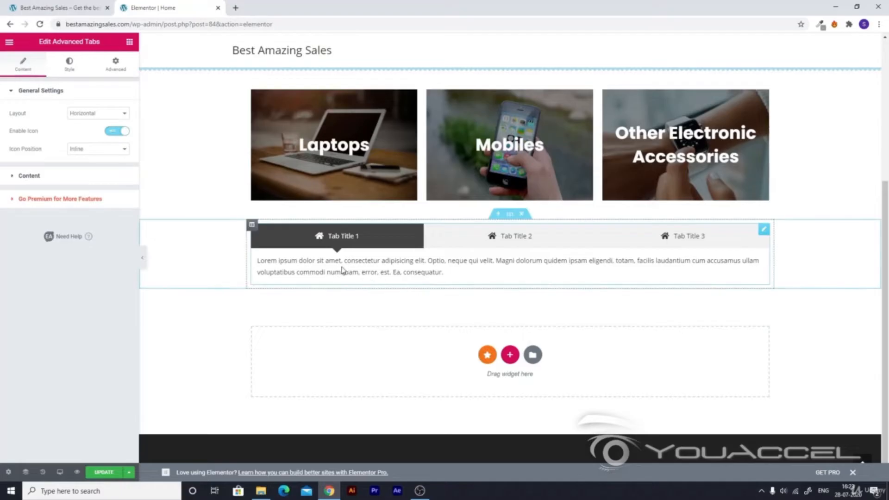
mouse_move(314, 256)
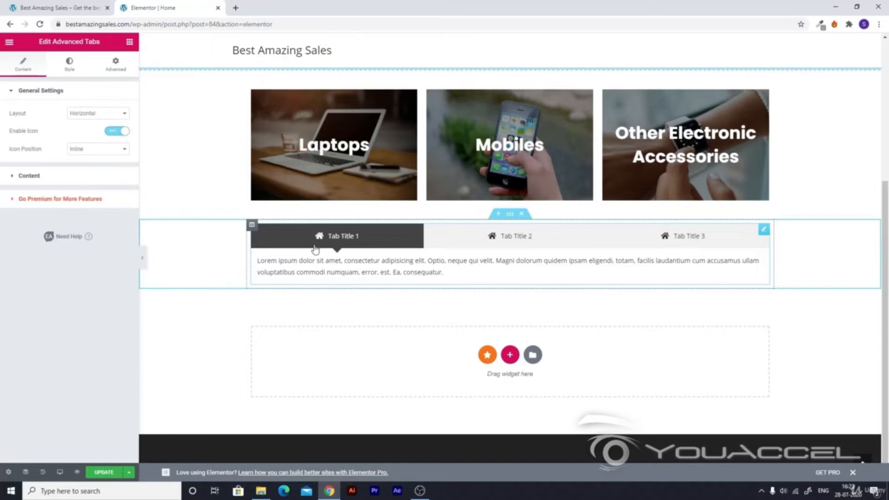
left_click(508, 236)
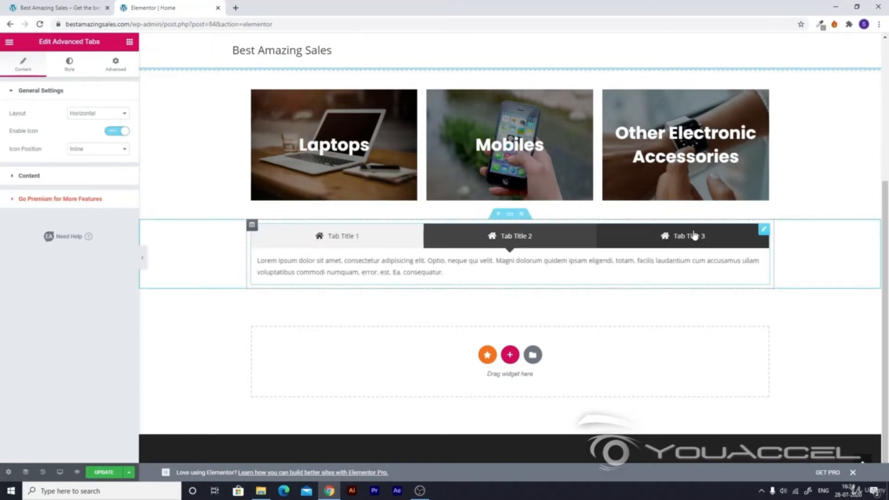
left_click(342, 236)
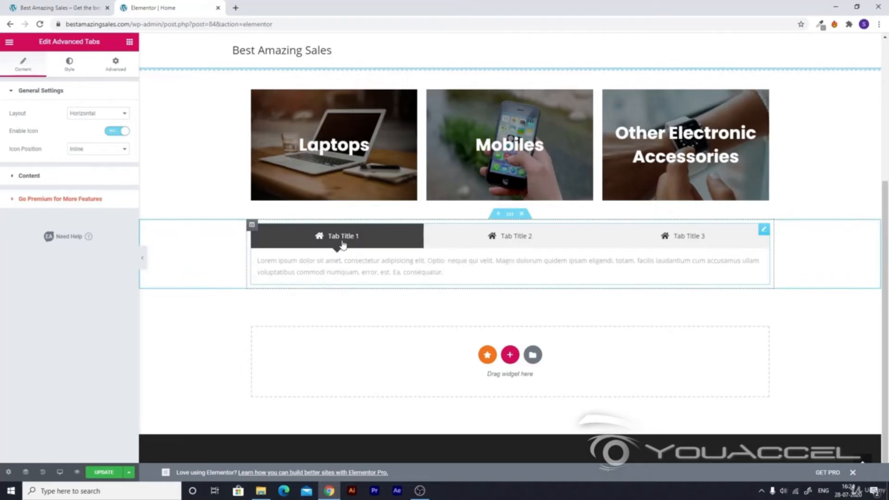
left_click(688, 236)
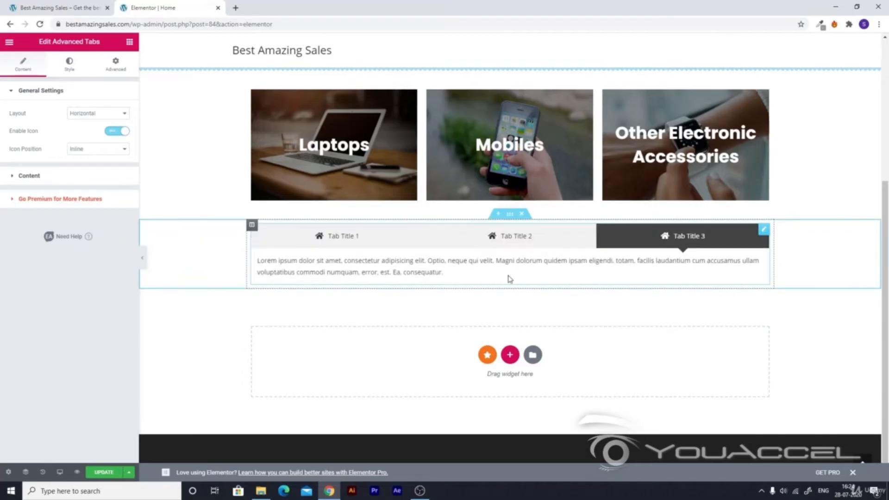
left_click(342, 236)
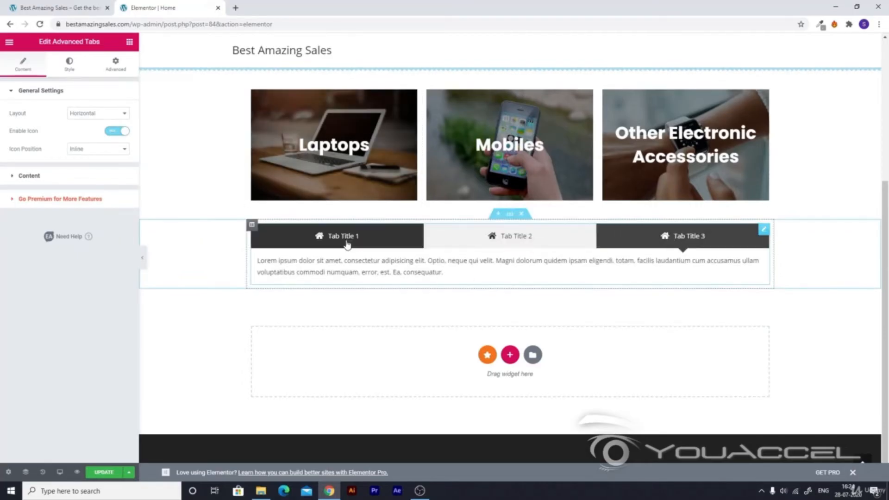
left_click(509, 236)
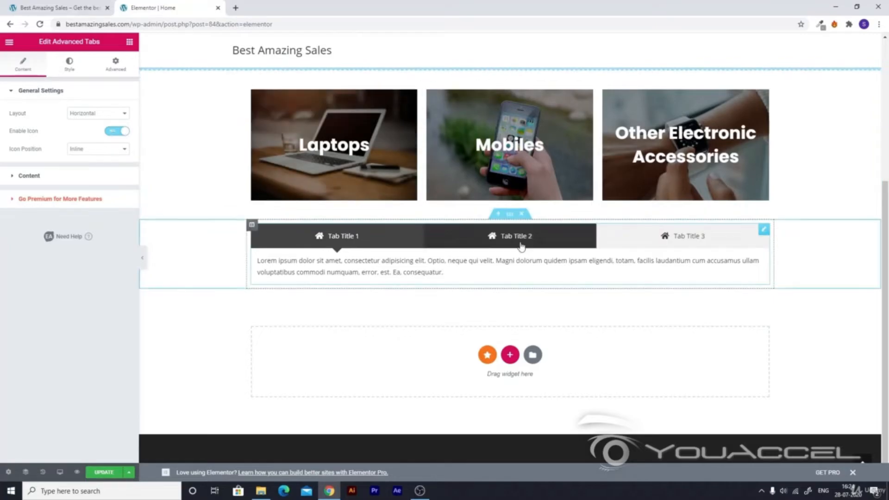
left_click(686, 236)
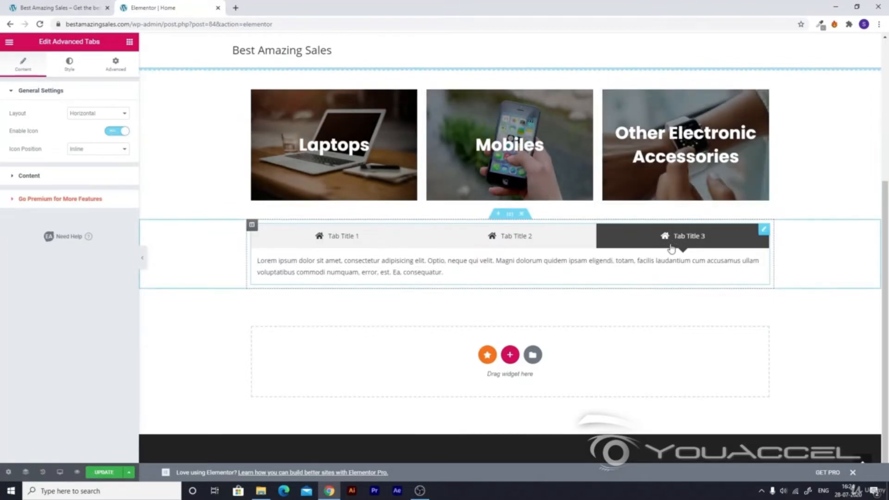
left_click(343, 236)
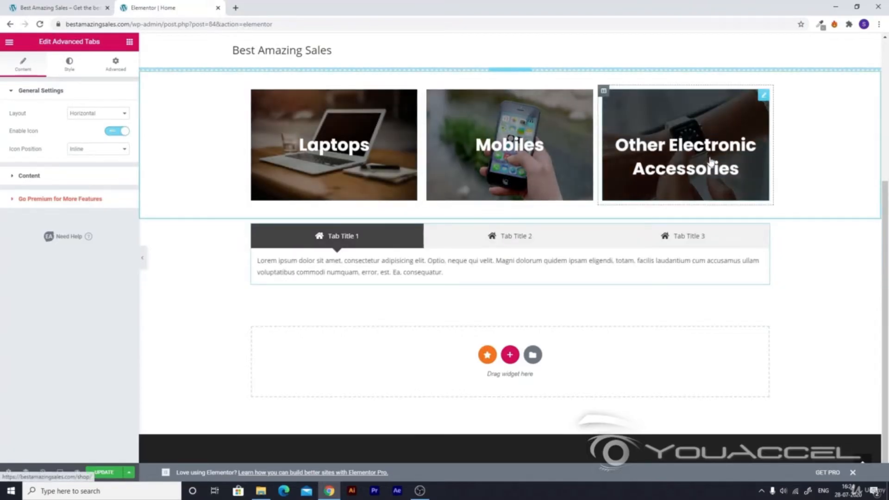
left_click(363, 246)
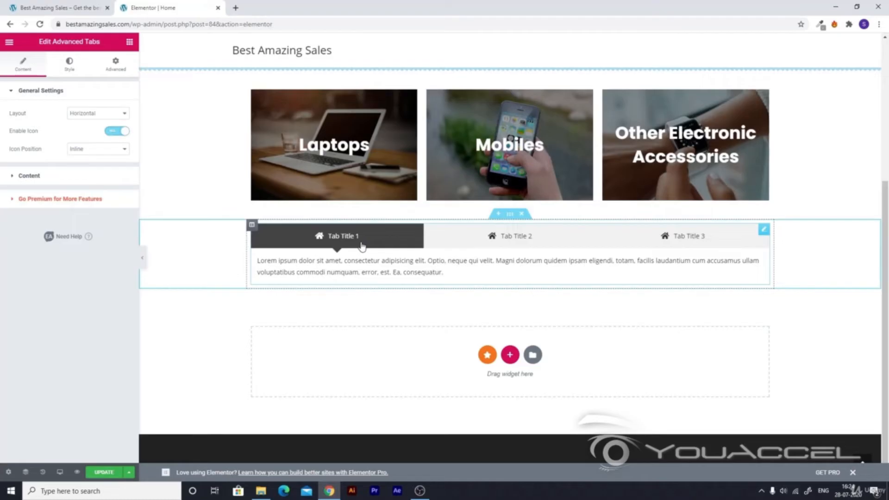
mouse_move(430, 255)
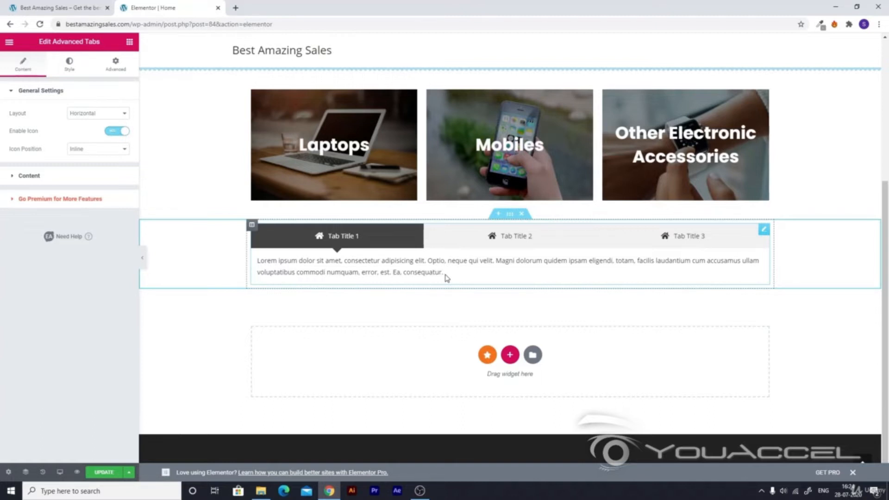
left_click(510, 236)
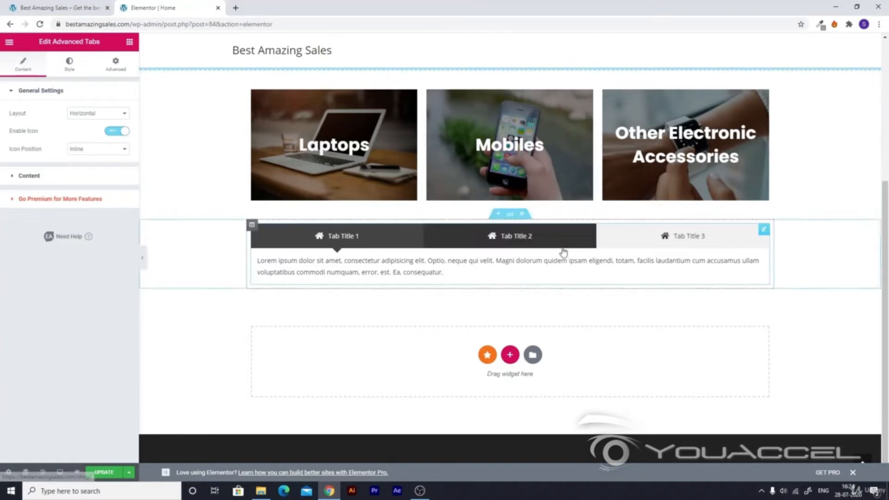
left_click(688, 236)
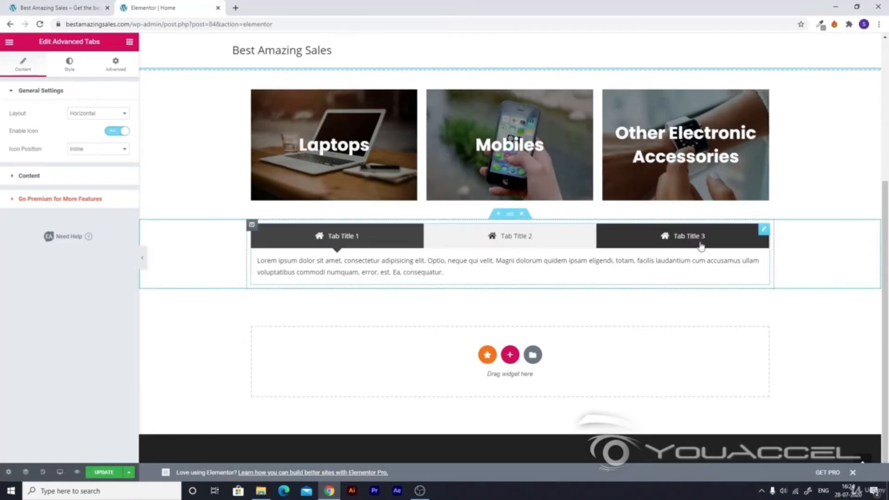
mouse_move(684, 241)
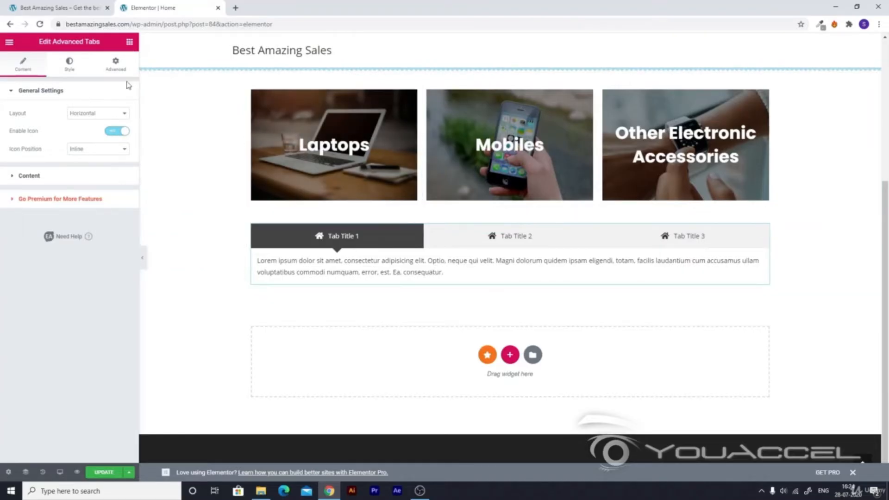
mouse_move(10, 90)
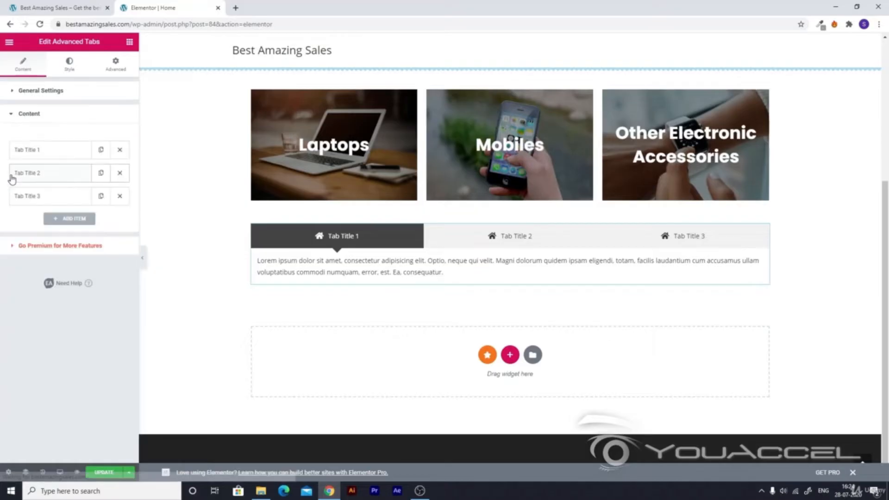
mouse_move(27, 205)
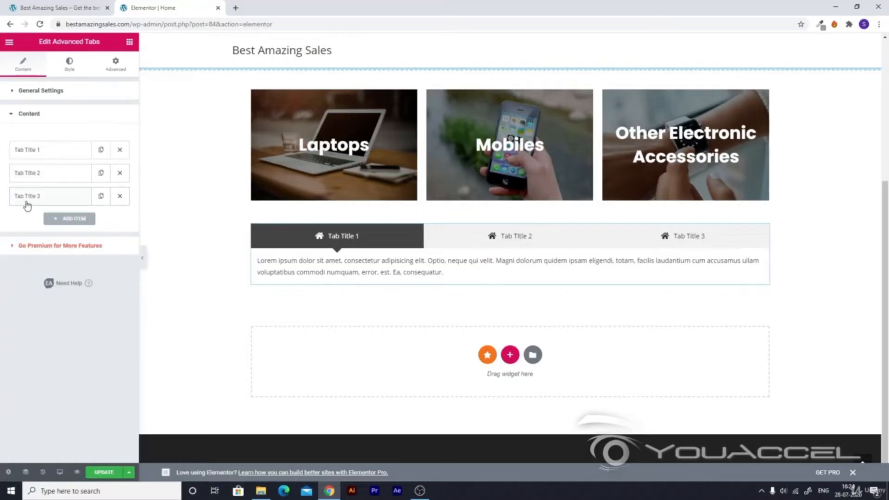
mouse_move(112, 208)
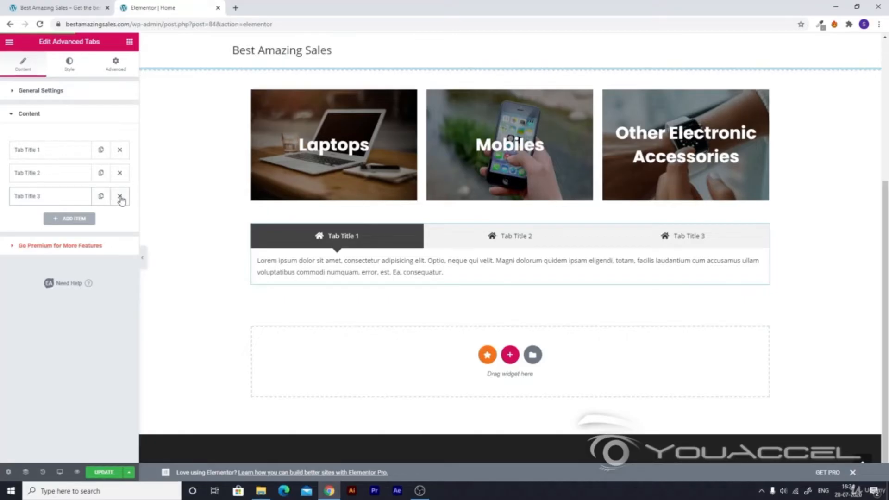
- Delete Tab Title 3 so the widget keeps only two tabs
left_click(120, 197)
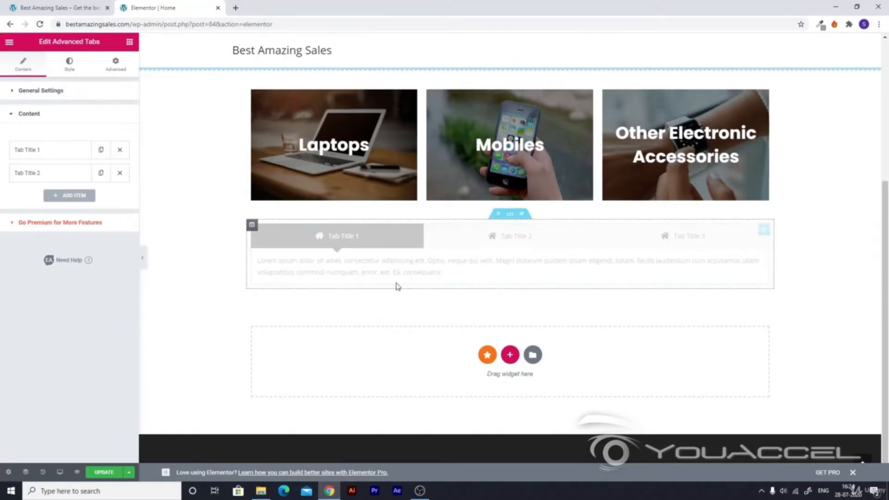
left_click(601, 241)
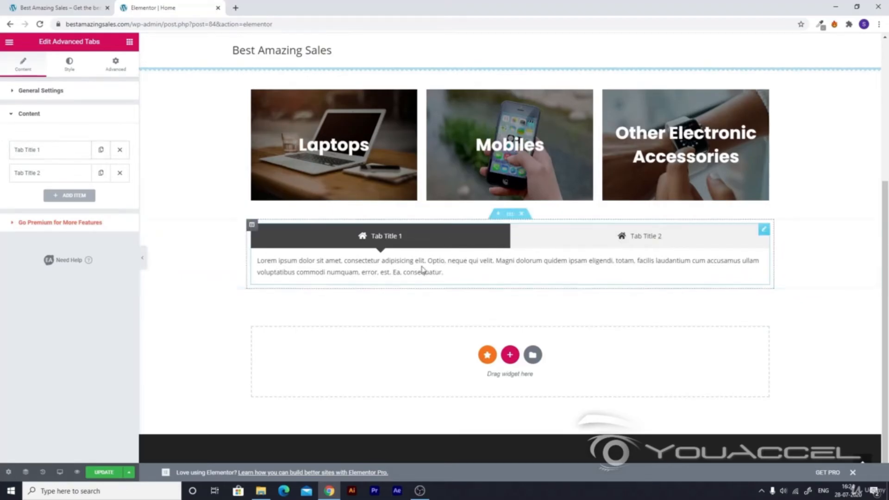
- Replace the first tab's house icon with the mobile phone icon found by searching 'mobi'
left_click(29, 150)
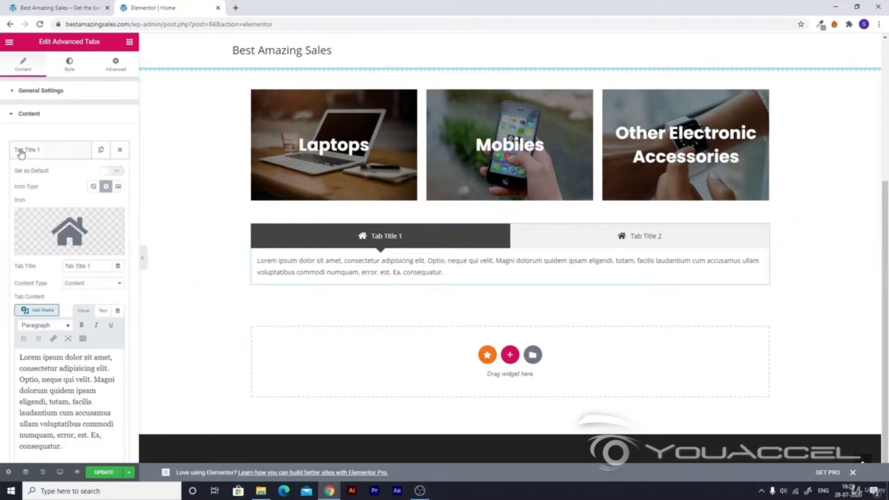
scroll("down", 3)
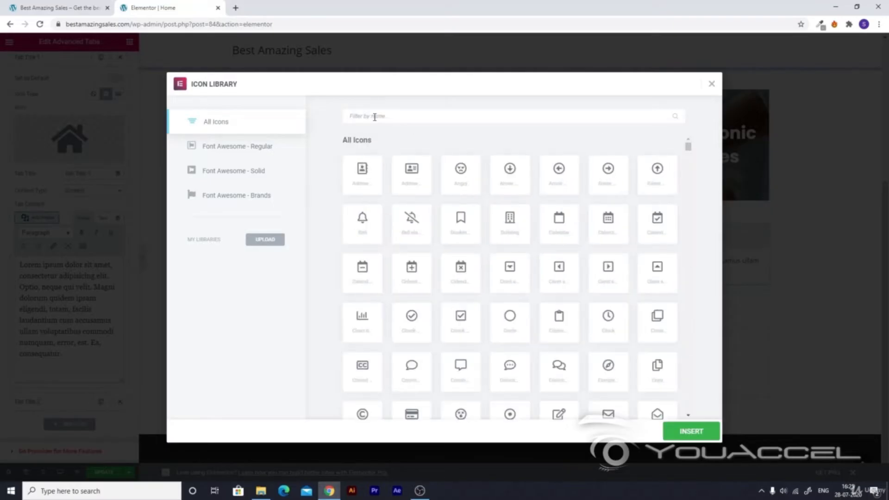
type("mobi")
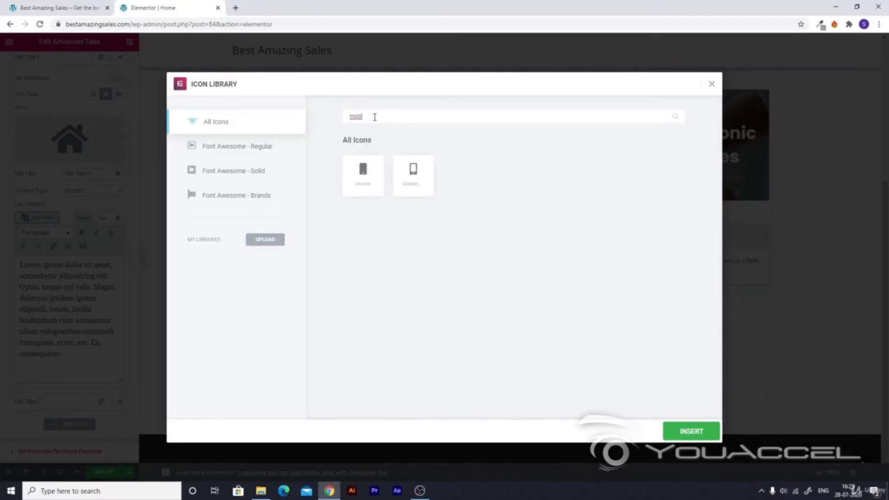
left_click(691, 431)
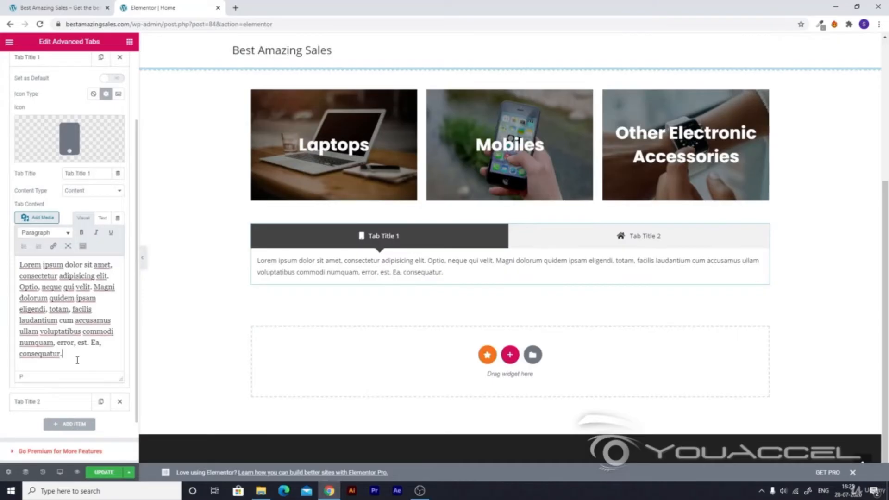
- Clear the first tab's placeholder paragraph and retitle the tab 'Recent Products'
key("ctrl+a")
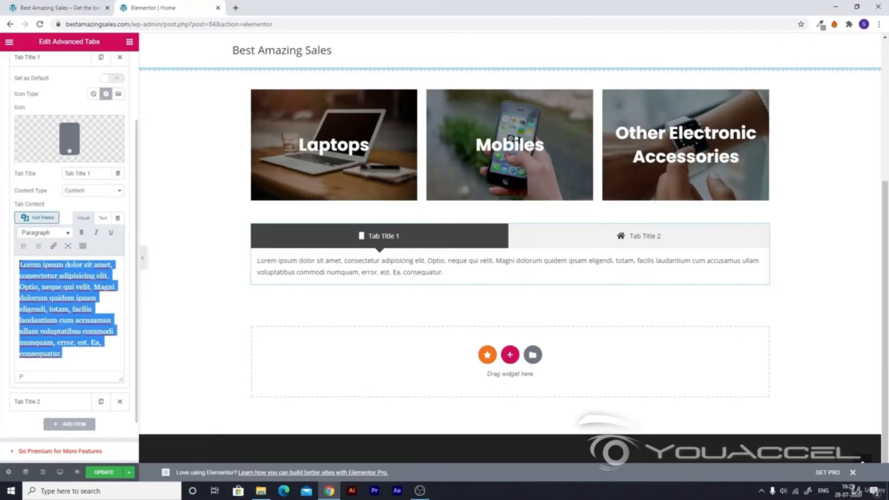
key("Delete")
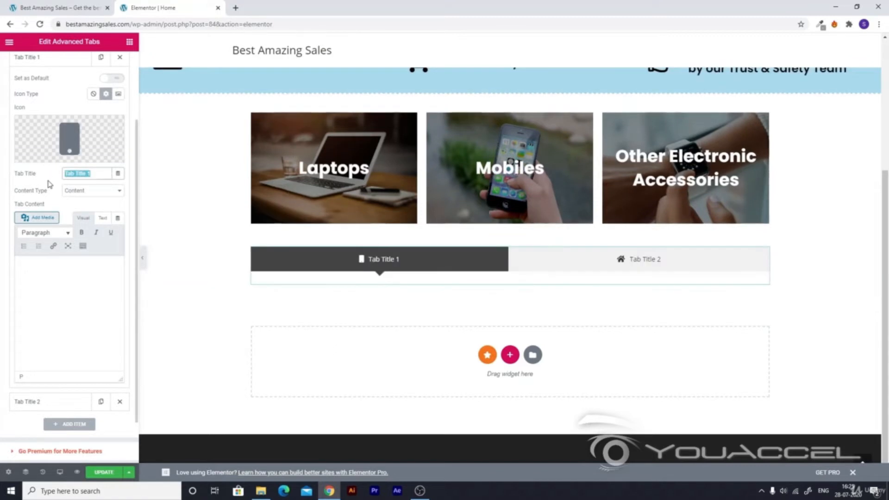
type("Recent Products")
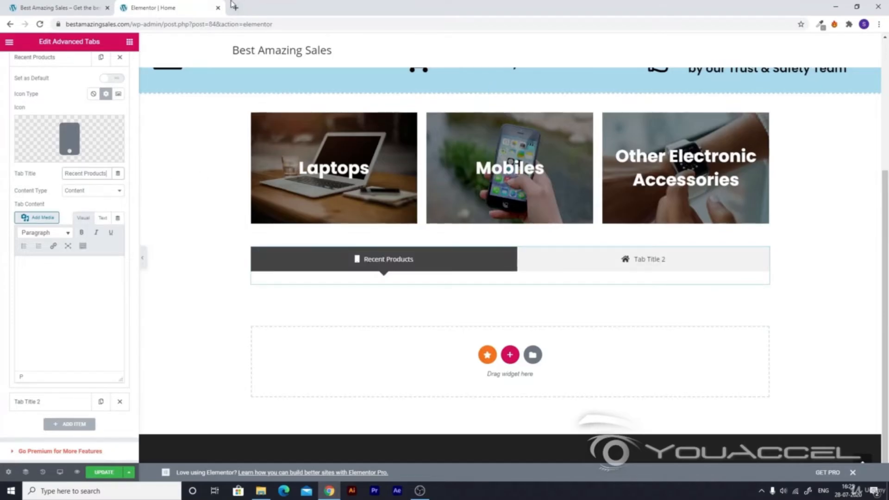
mouse_move(232, 6)
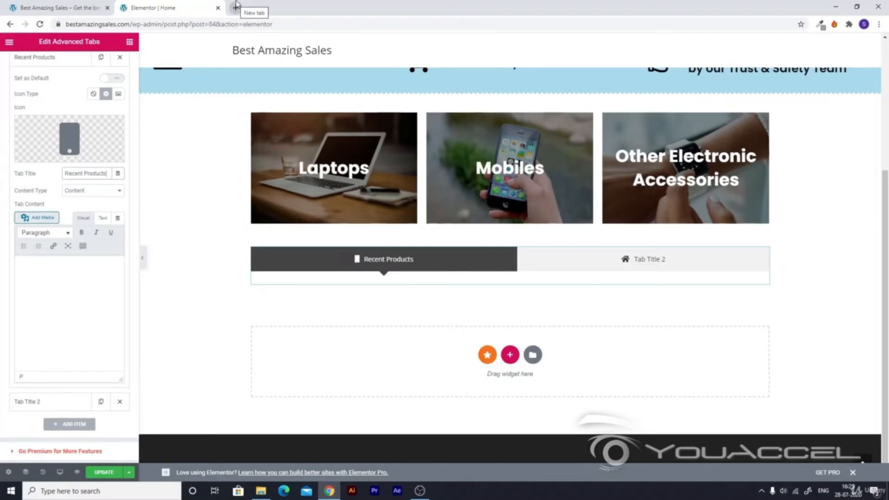
- Search Google for 'woocommerce shortcodes' and open the docs.woocommerce.com shortcodes page
left_click(254, 8)
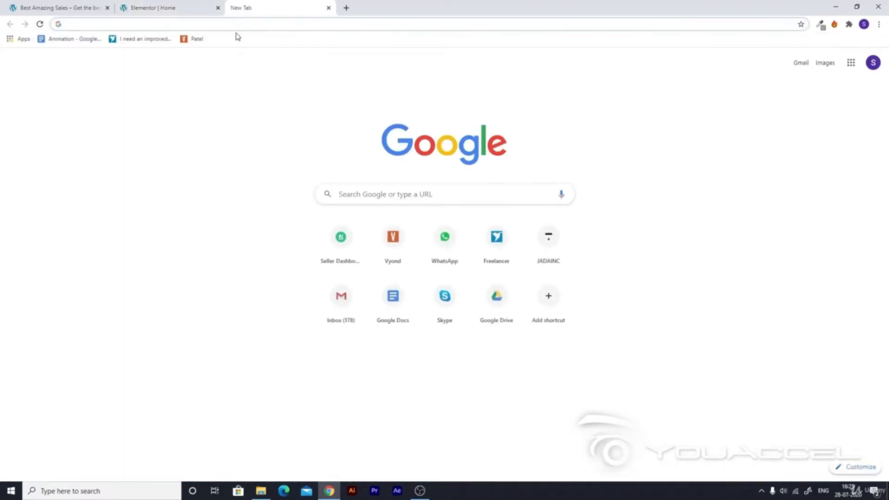
type("woo")
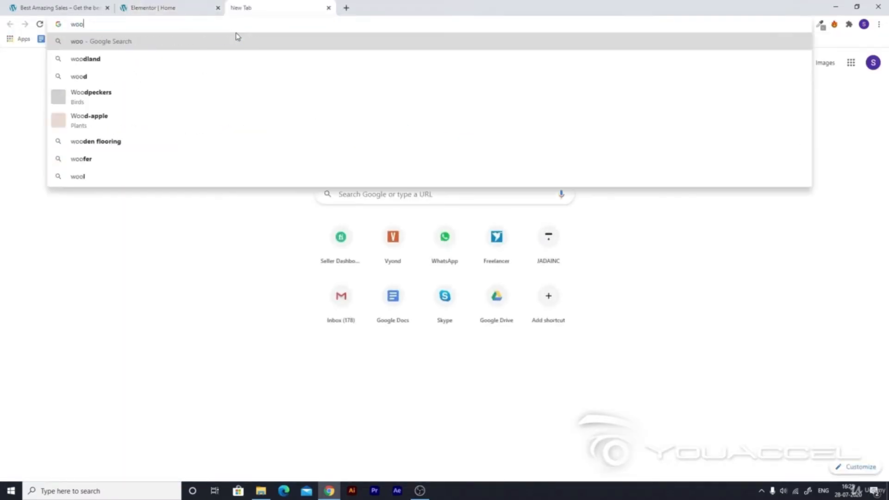
type("comerce sh")
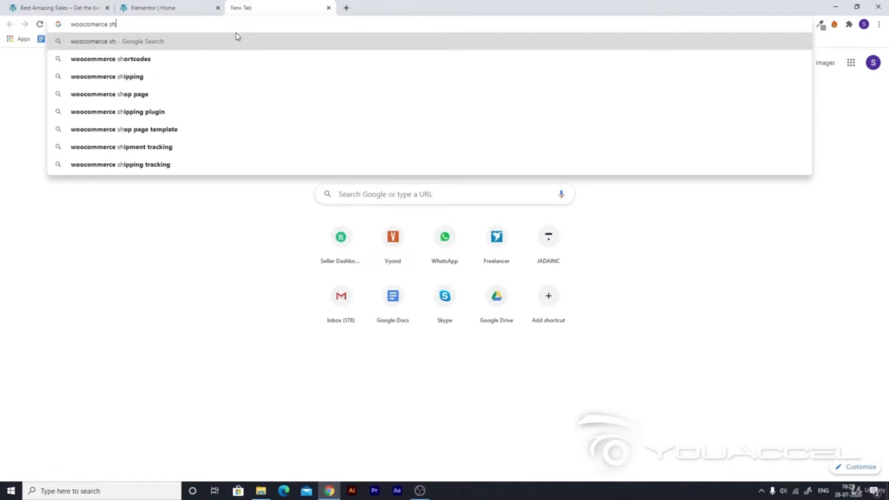
left_click(110, 58)
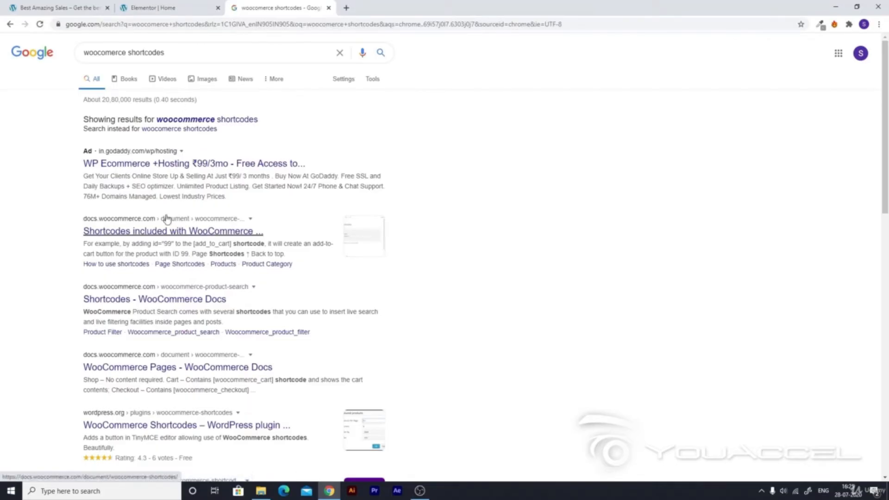
mouse_move(85, 231)
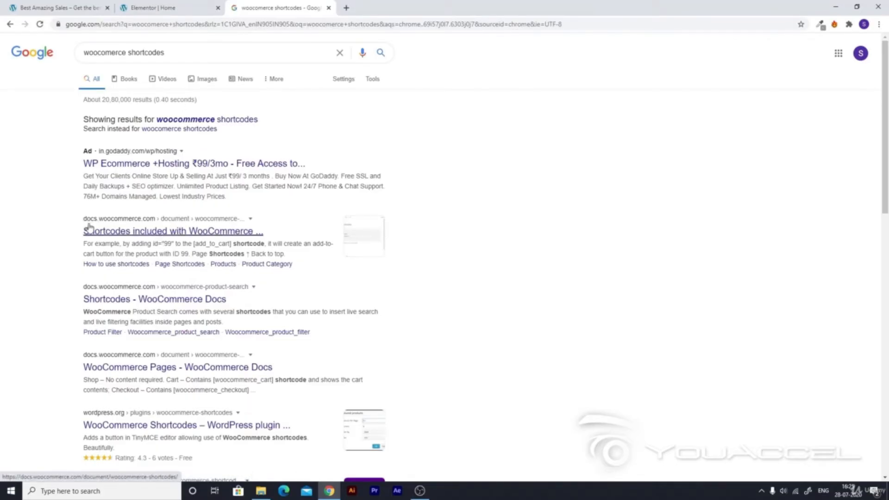
mouse_move(153, 232)
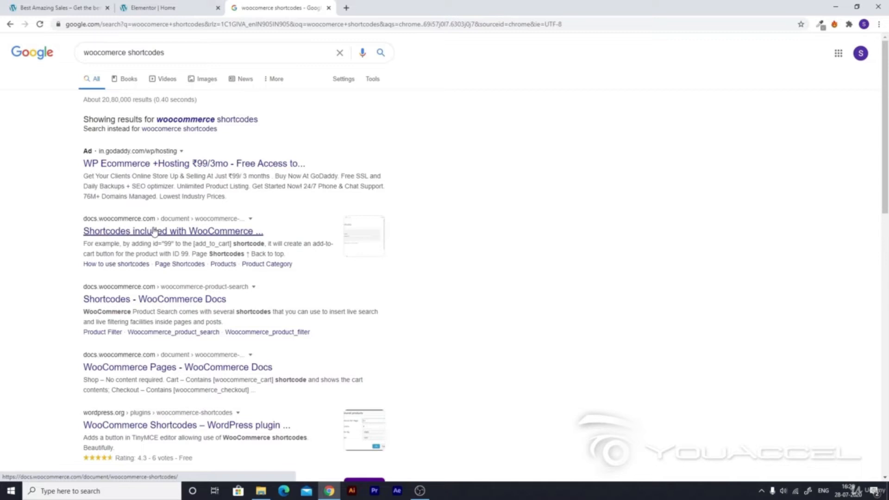
left_click(173, 230)
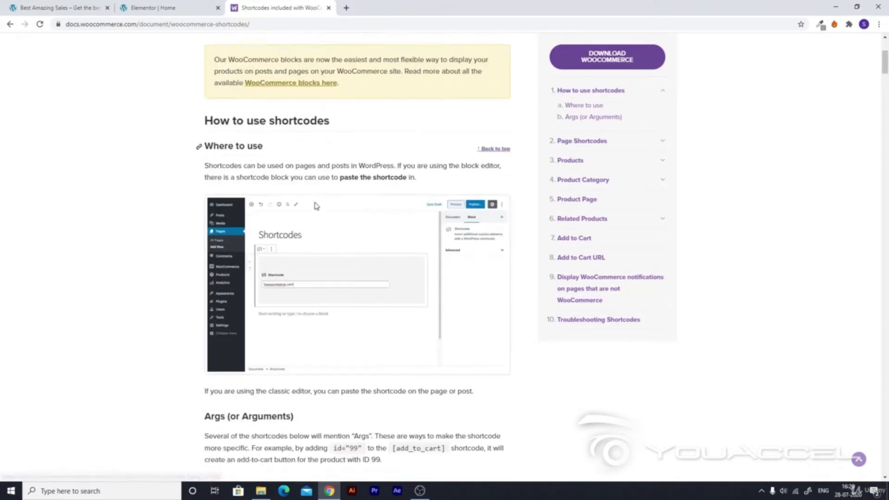
- Read down the shortcodes guide past Cart and Checkout to the products shortcode attributes
scroll("down", 3)
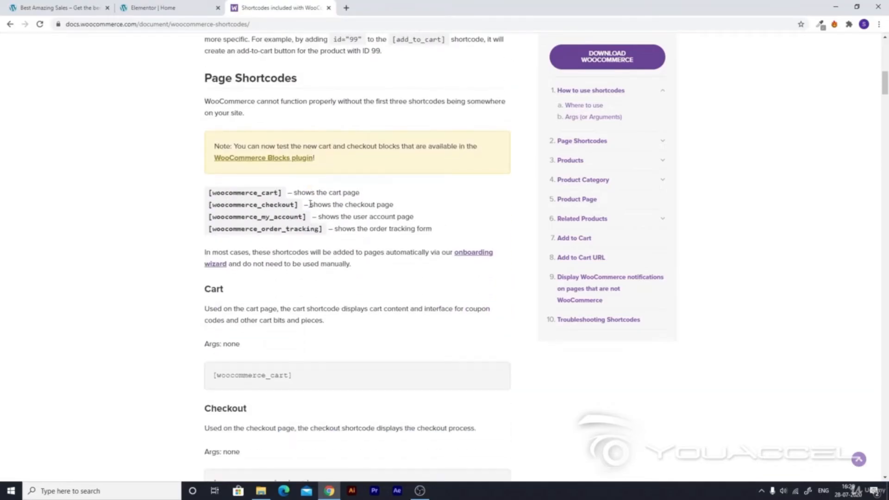
scroll("down", 3)
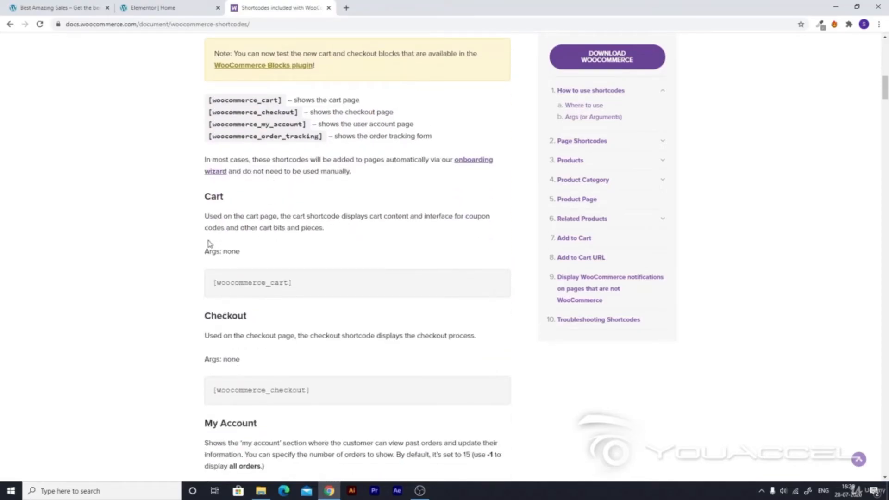
scroll("down", 3)
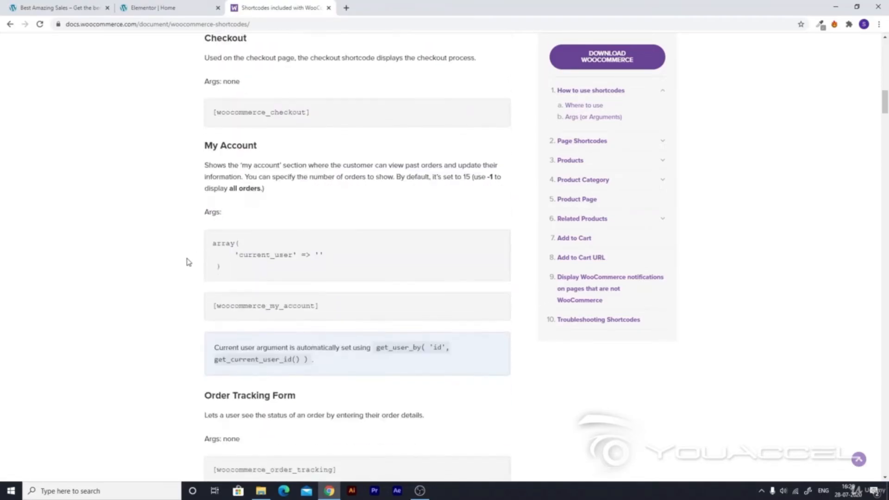
scroll("down", 3)
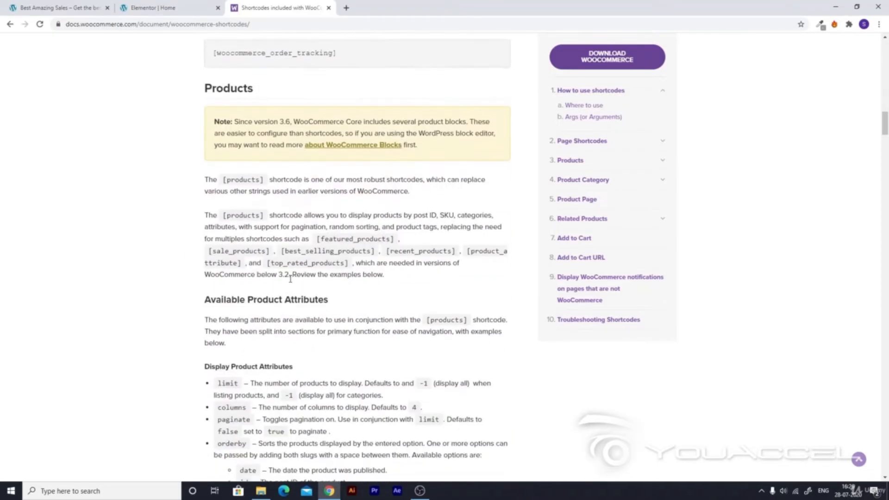
scroll("down", 3)
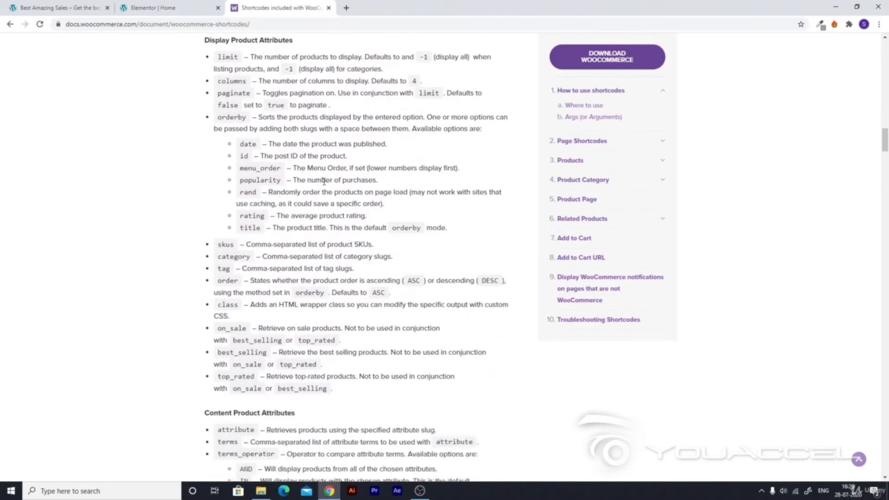
scroll("down", 3)
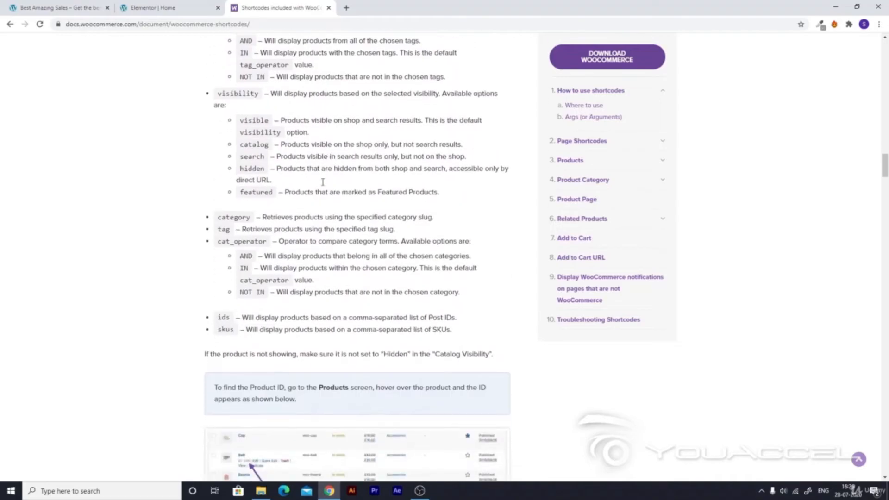
scroll("down", 3)
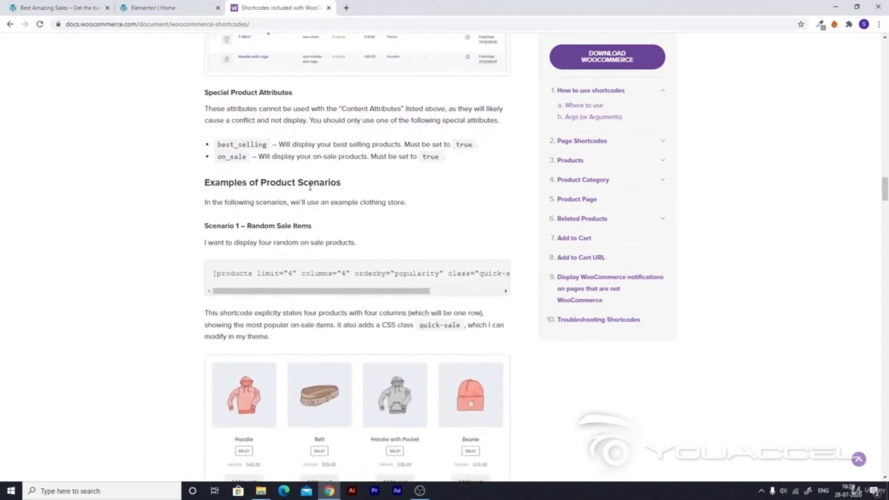
scroll("down", 3)
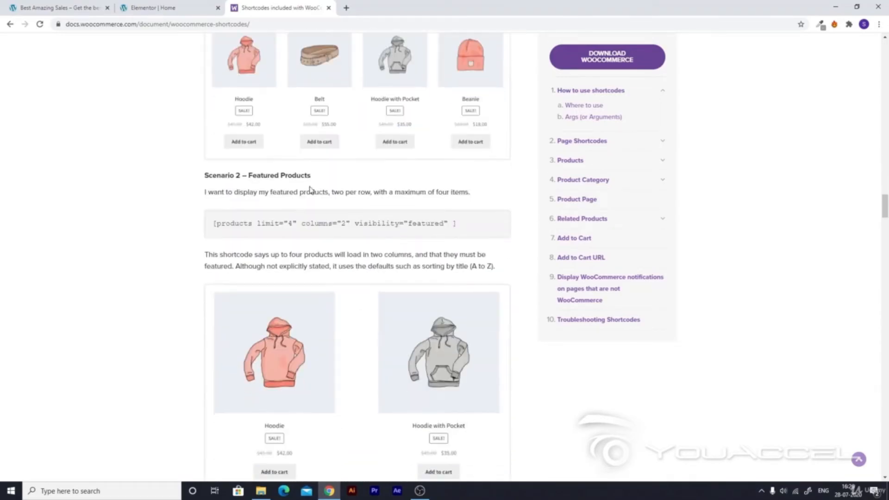
mouse_move(244, 178)
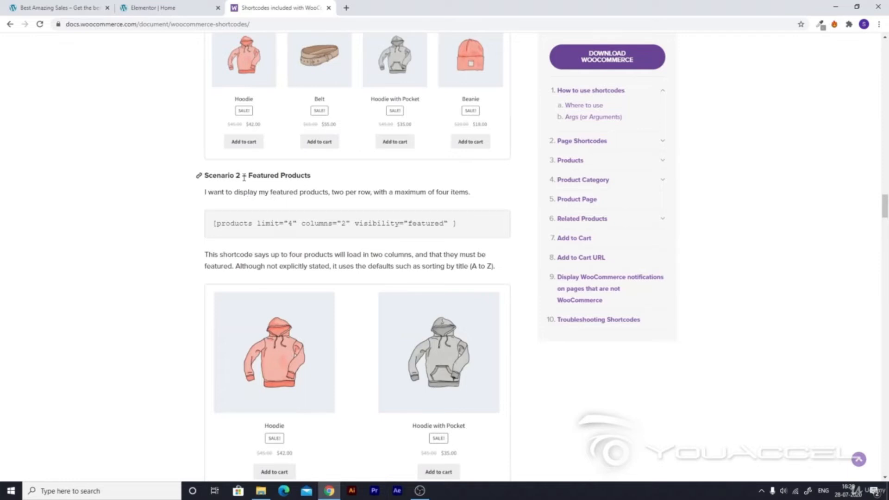
scroll("down", 3)
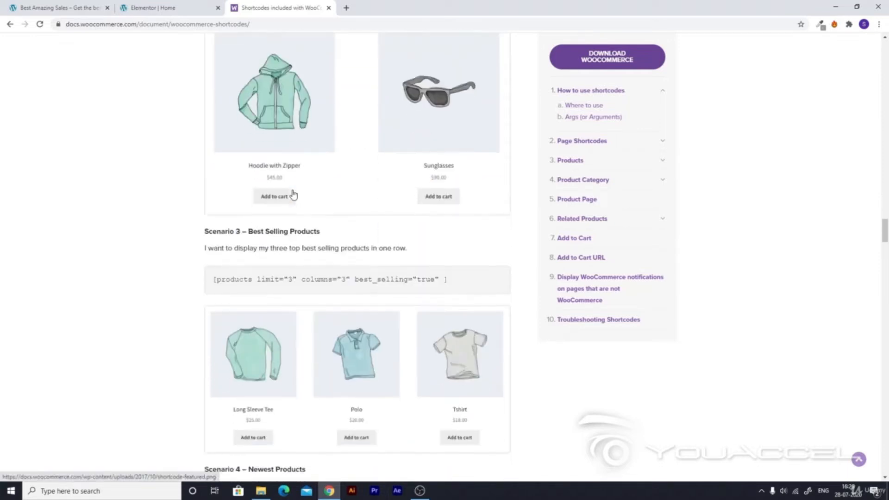
scroll("up", 3)
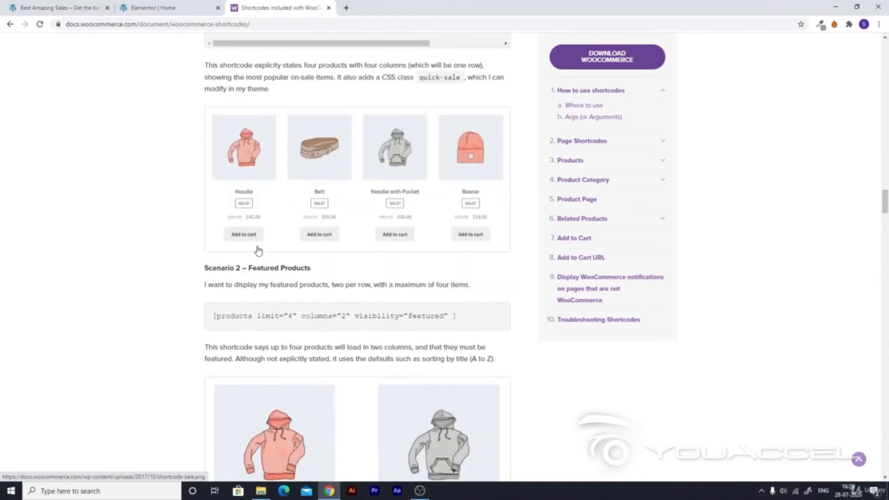
mouse_move(234, 320)
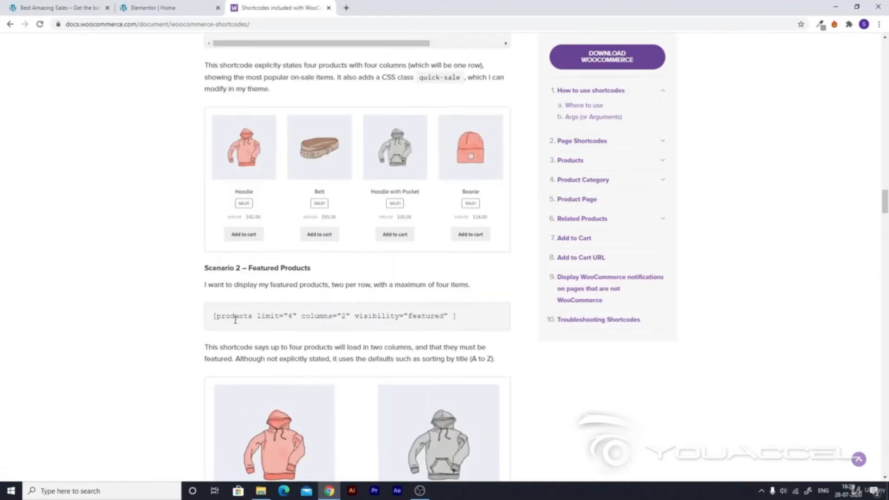
scroll("down", 3)
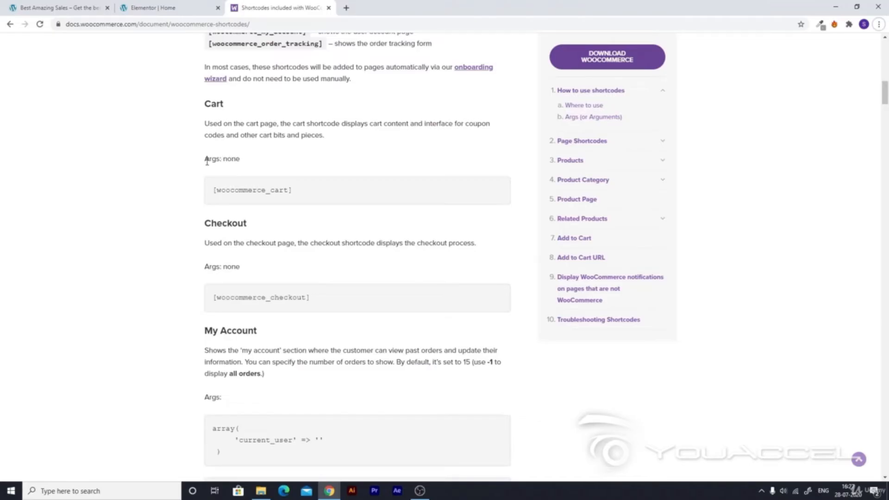
mouse_move(214, 123)
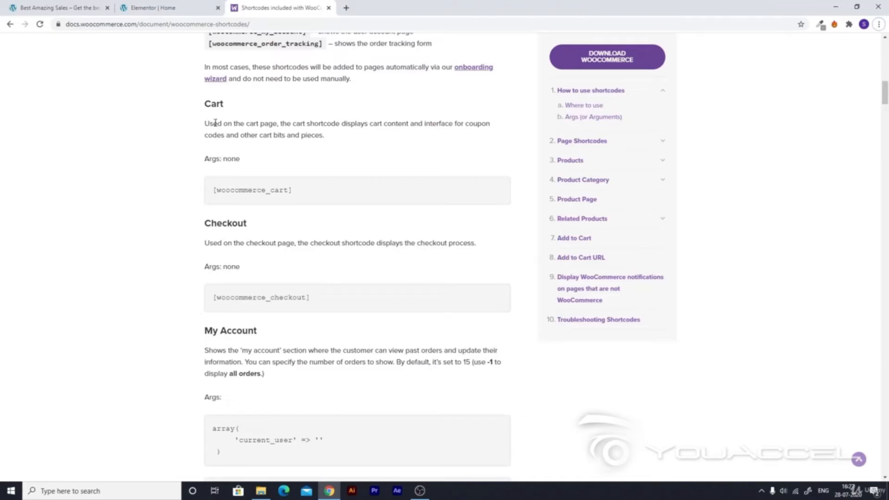
- Reach Scenario 2 and copy the [products limit="4" columns="2" visibility="featured"] example
scroll("down", 3)
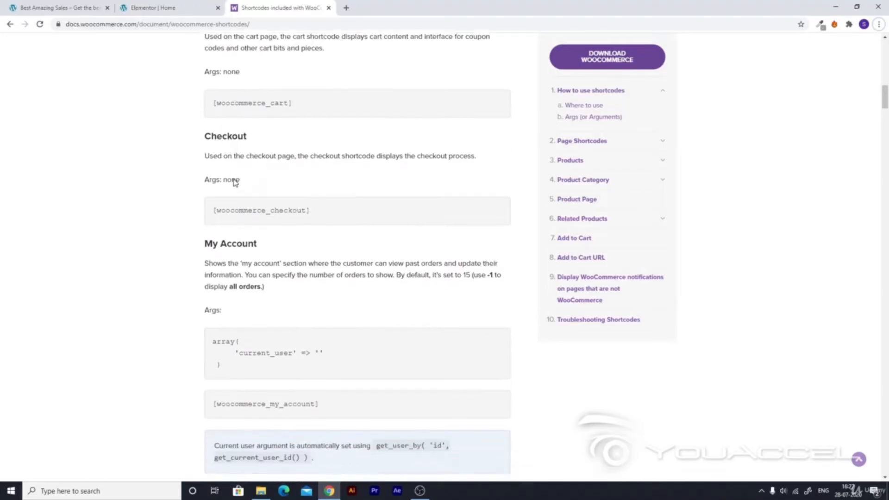
scroll("down", 3)
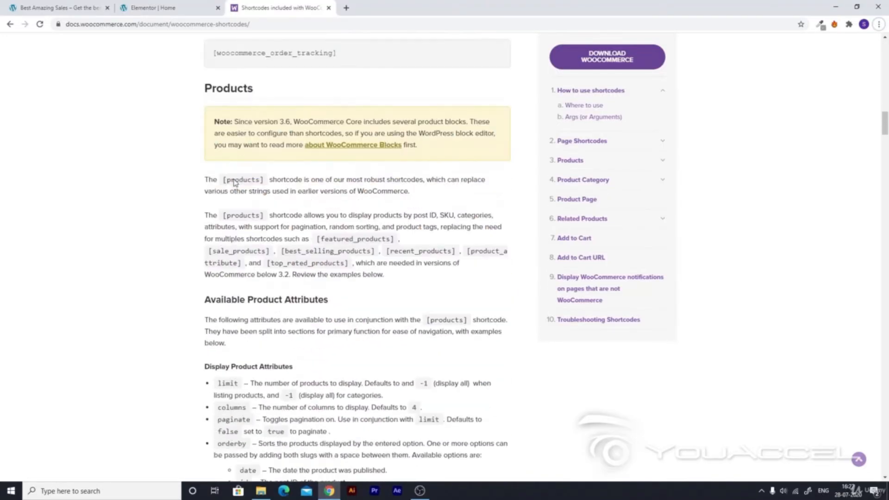
scroll("down", 3)
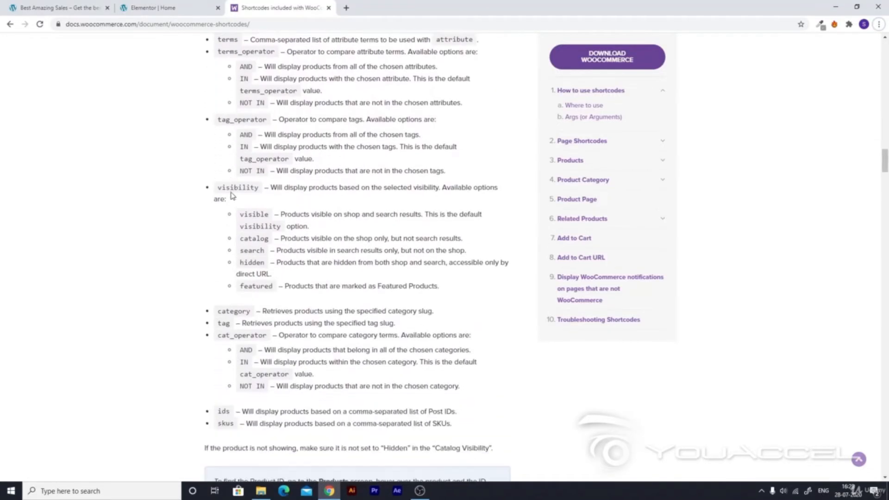
scroll("down", 3)
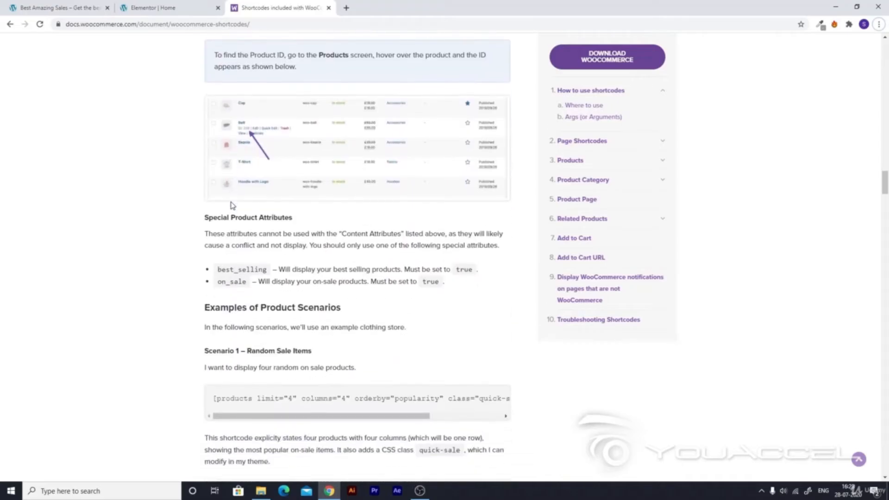
scroll("down", 3)
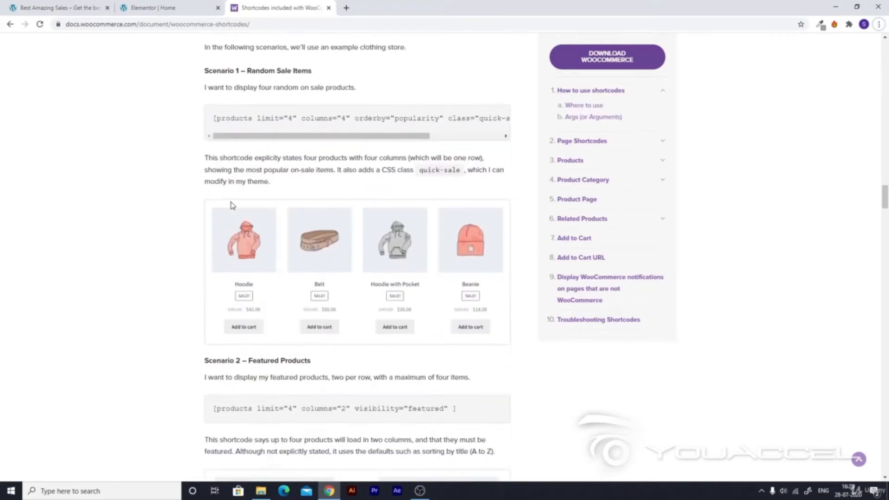
scroll("down", 3)
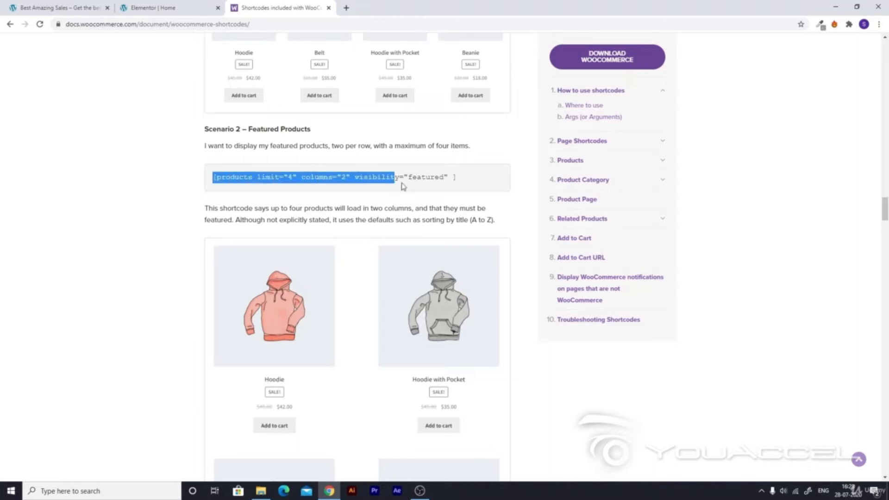
right_click(426, 176)
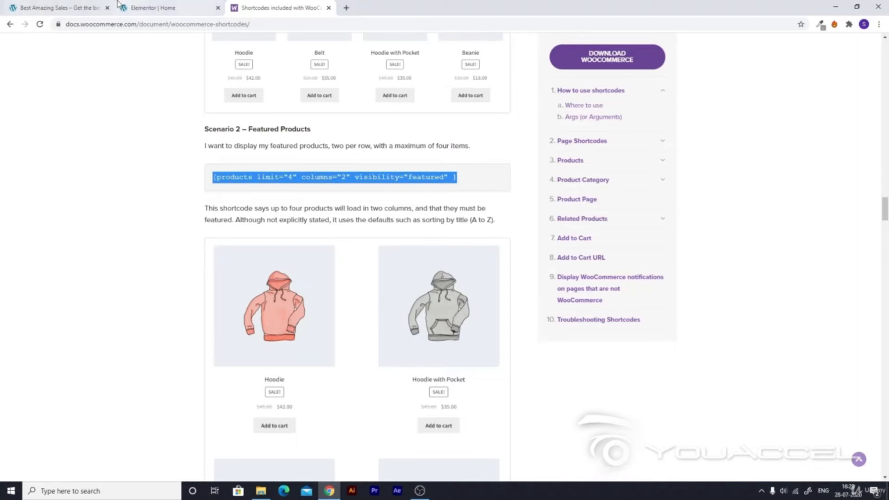
- Paste [products limit="4" columns="2" visibility="featured"] as raw text into the Recent Products tab content
left_click(165, 8)
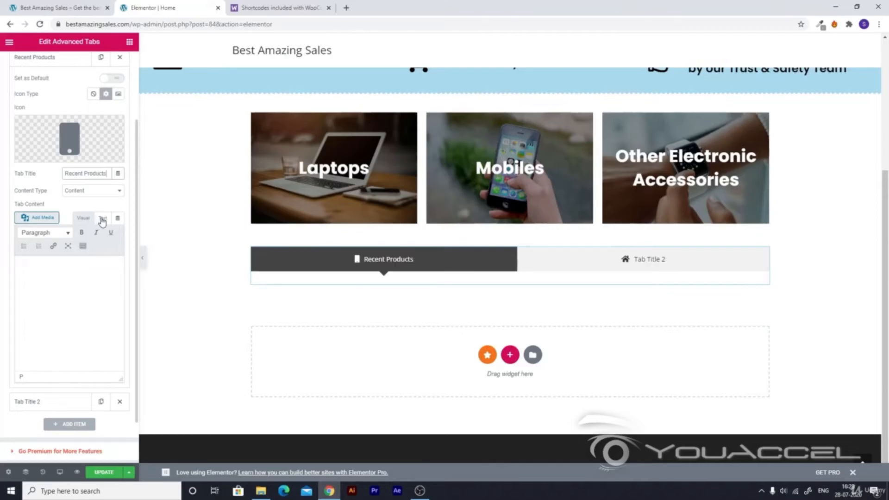
left_click(102, 218)
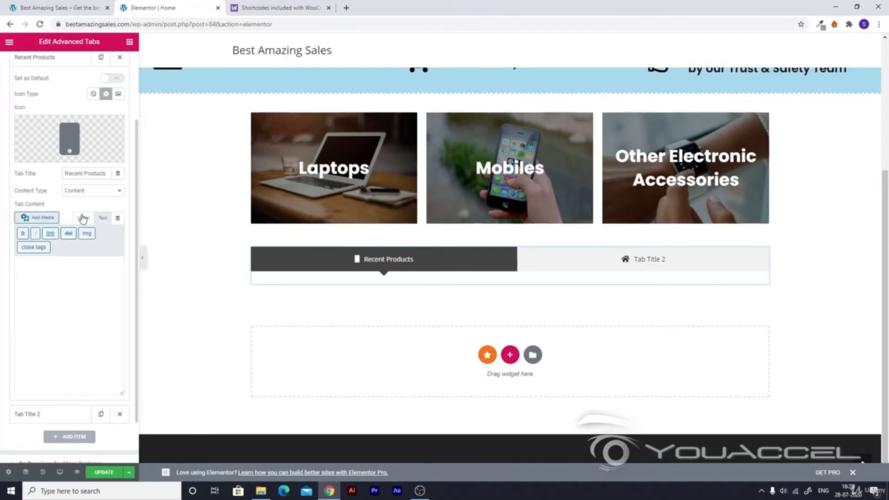
left_click(83, 218)
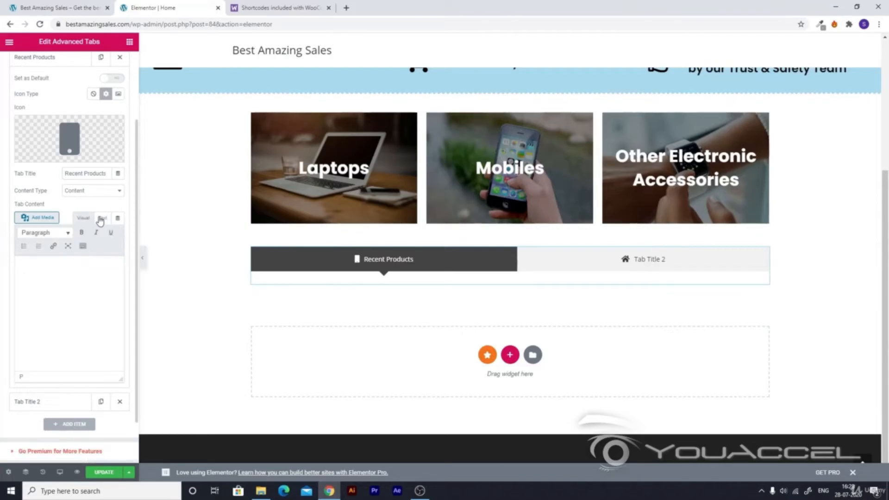
left_click(103, 218)
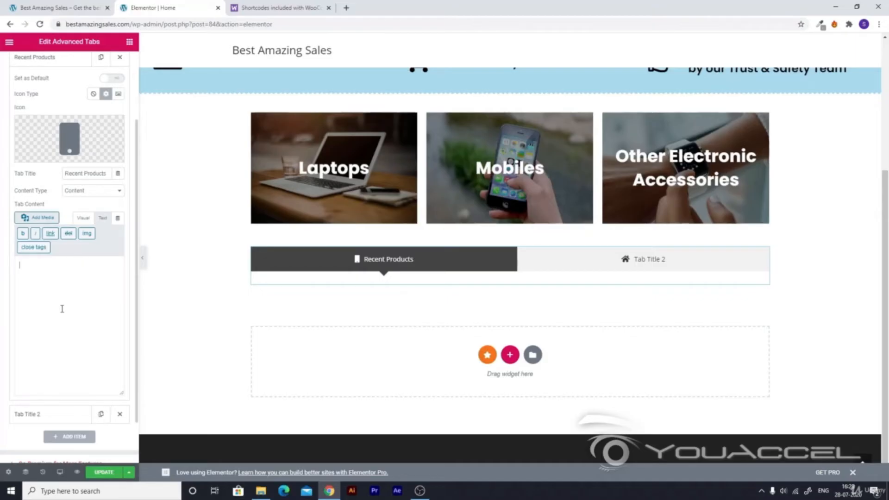
type("[products limit=\"4\" columns=\"2\" visibility=\"featured\" ]")
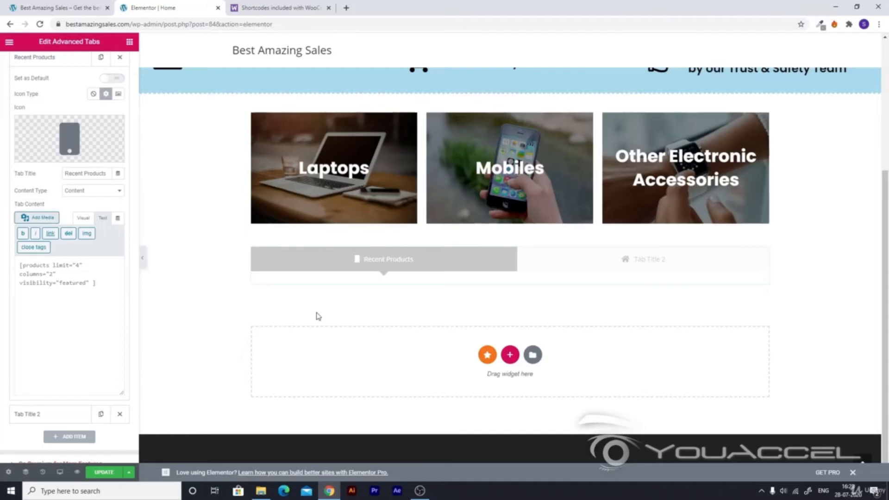
mouse_move(362, 320)
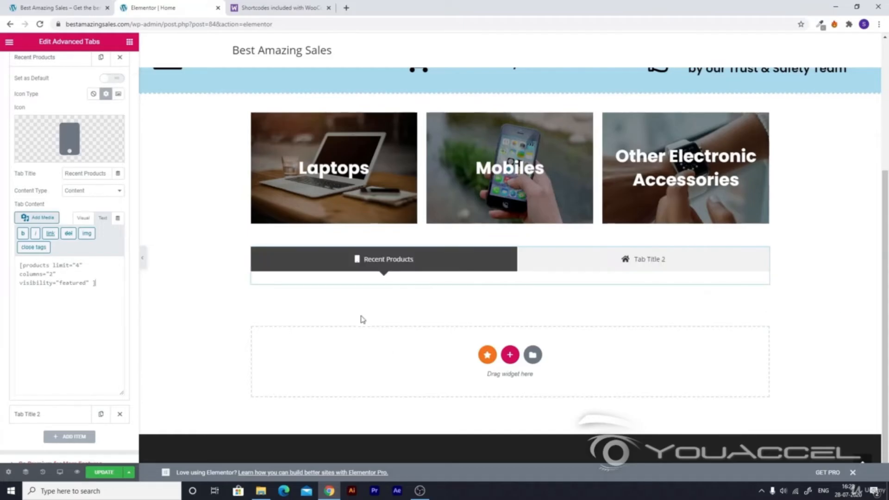
mouse_move(294, 333)
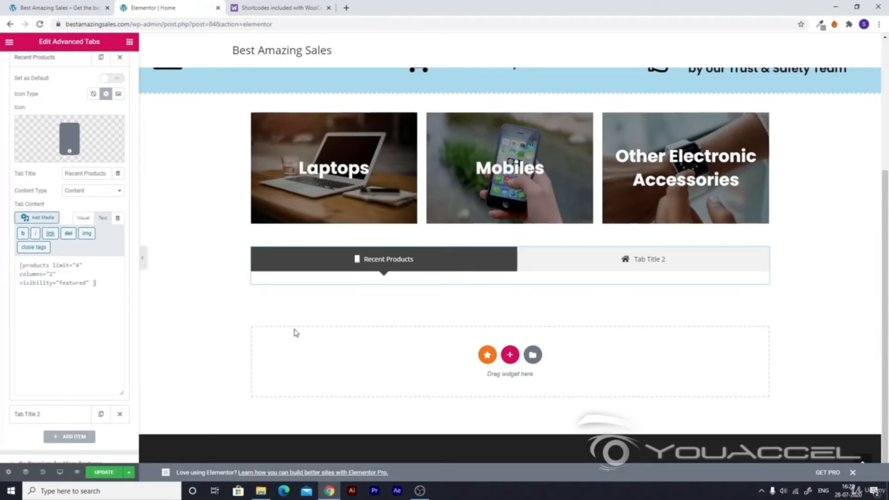
- Update the page to save the new tab content
left_click(286, 271)
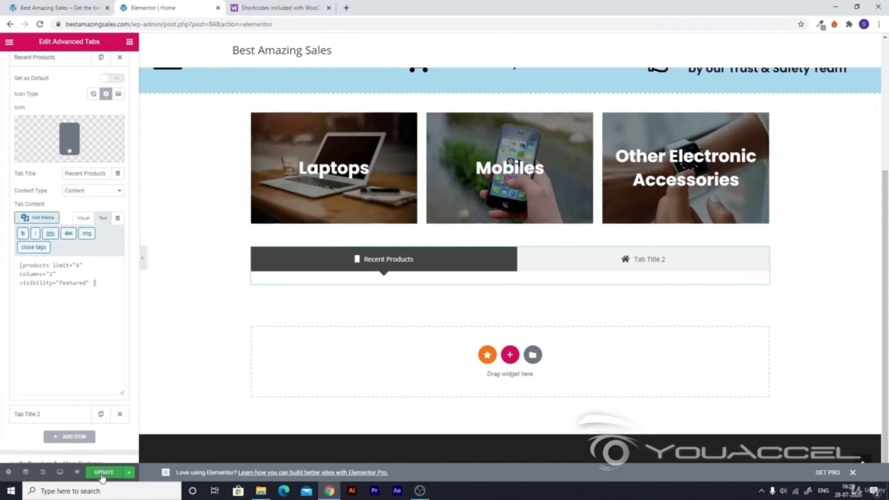
left_click(103, 472)
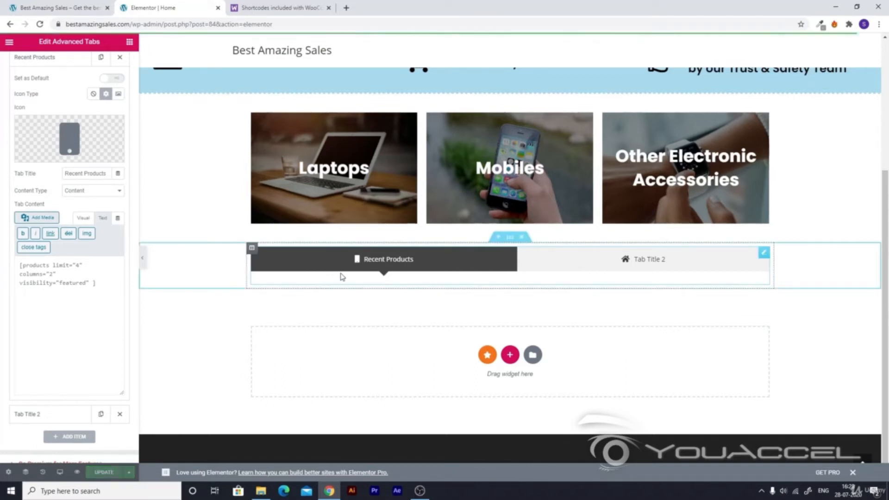
mouse_move(491, 277)
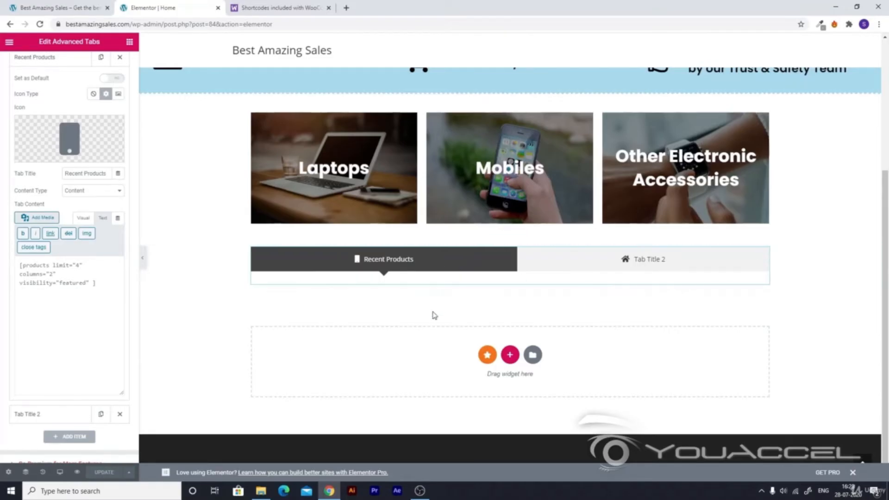
mouse_move(400, 302)
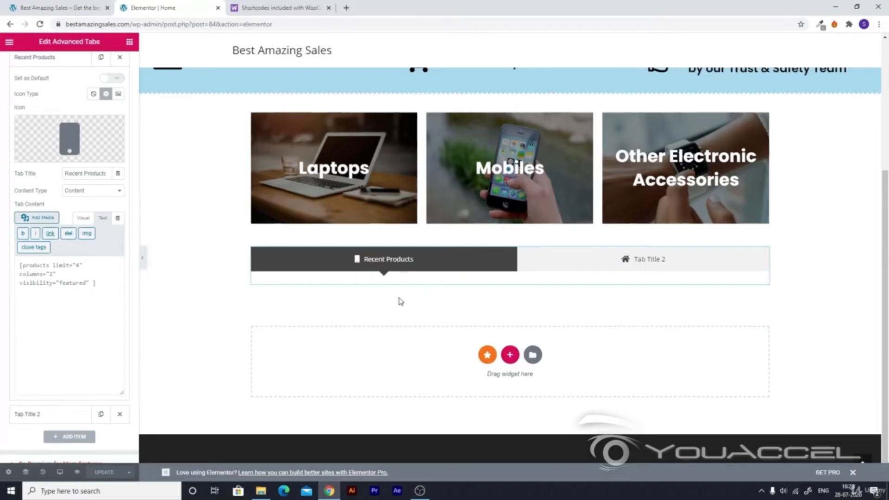
- Change the shortcode's visibility from 'featured' to 'recent' and check the two-column product listing
left_click(45, 292)
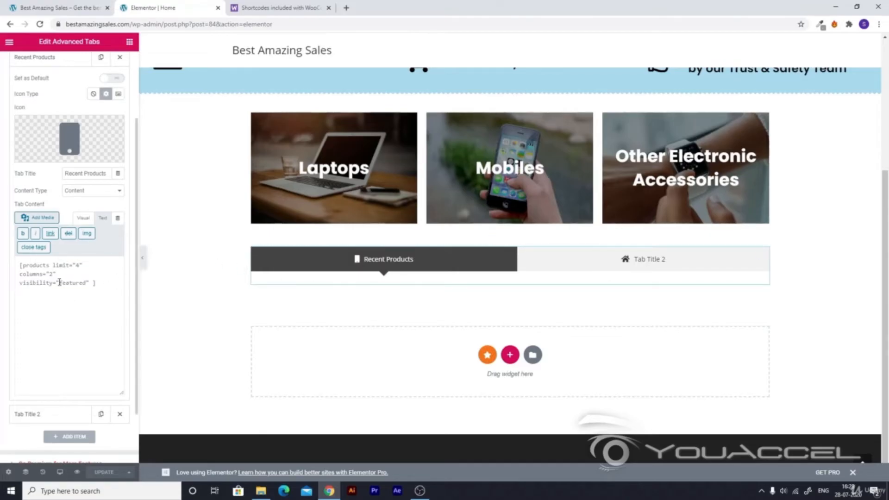
double_click(70, 283)
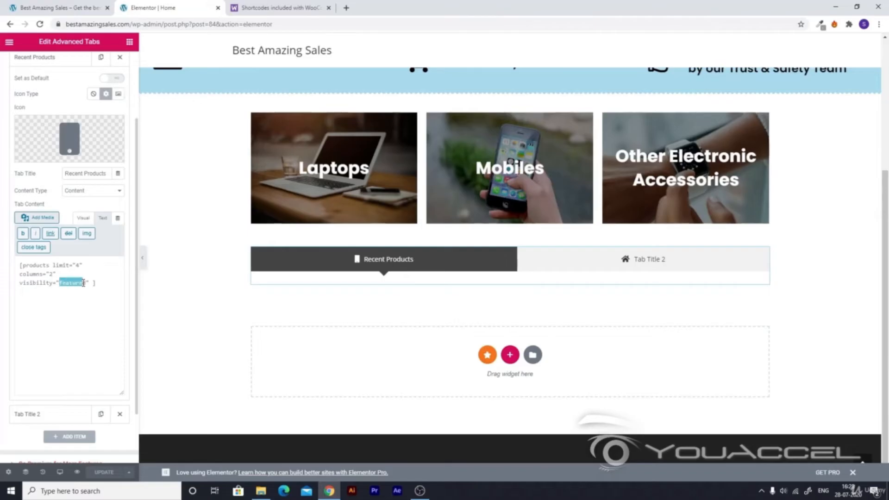
left_click(380, 259)
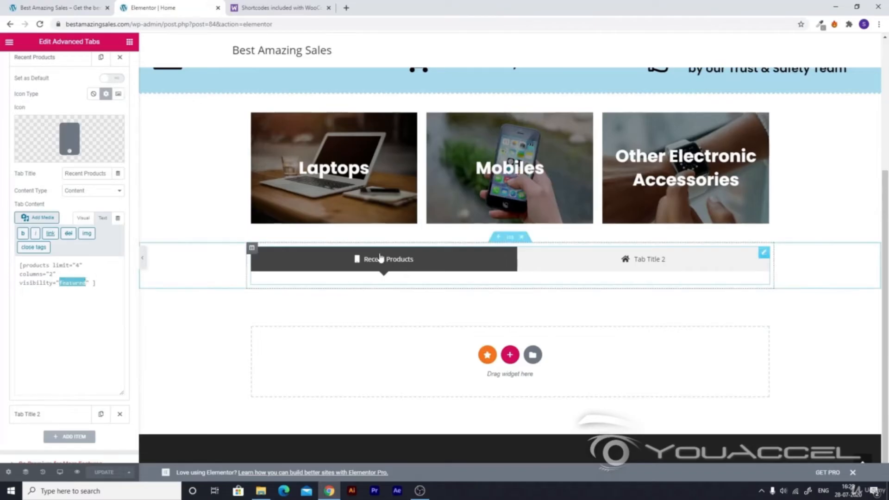
mouse_move(129, 294)
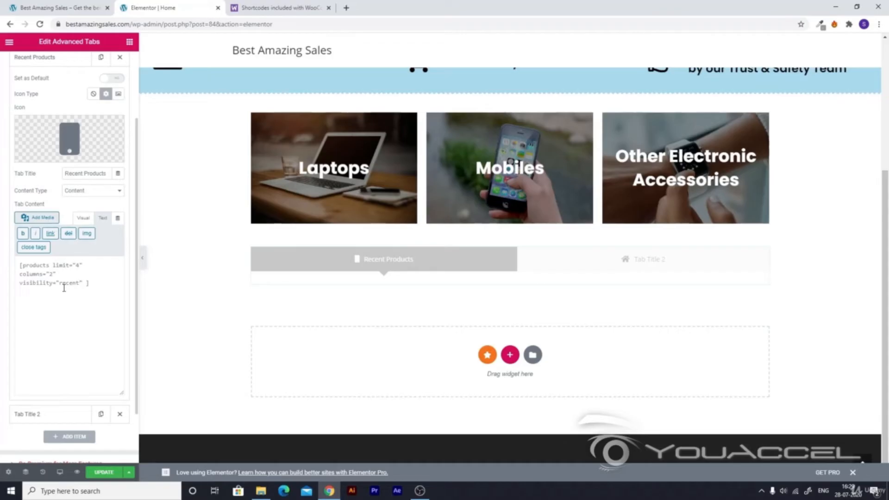
scroll("down", 3)
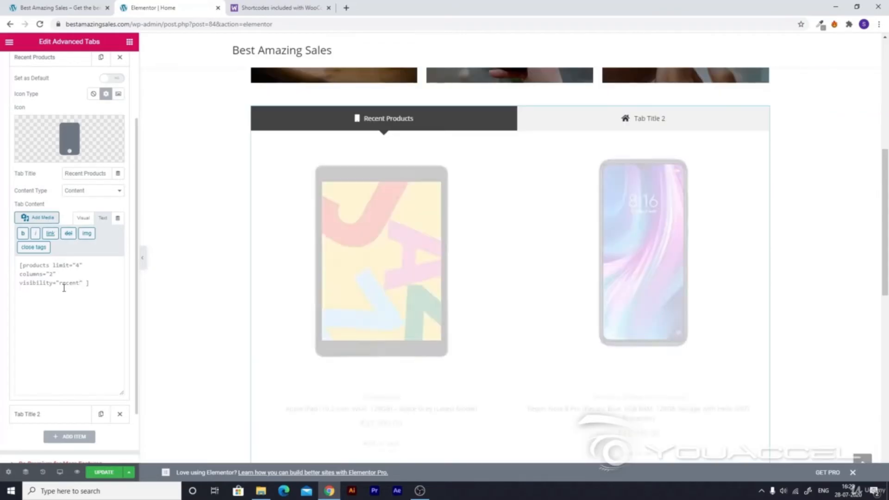
scroll("down", 3)
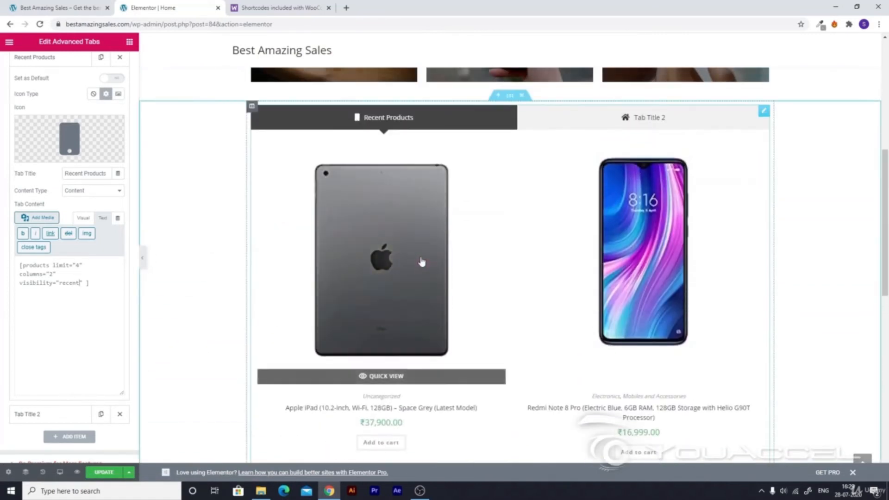
scroll("down", 3)
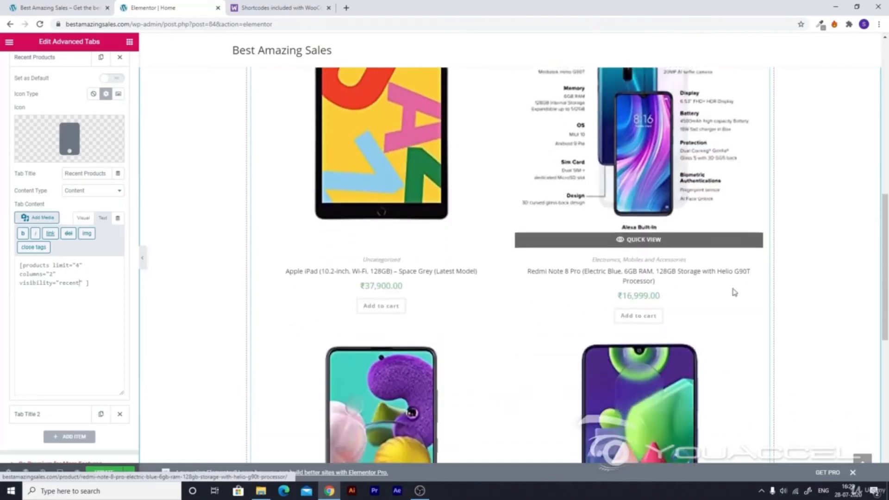
scroll("down", 3)
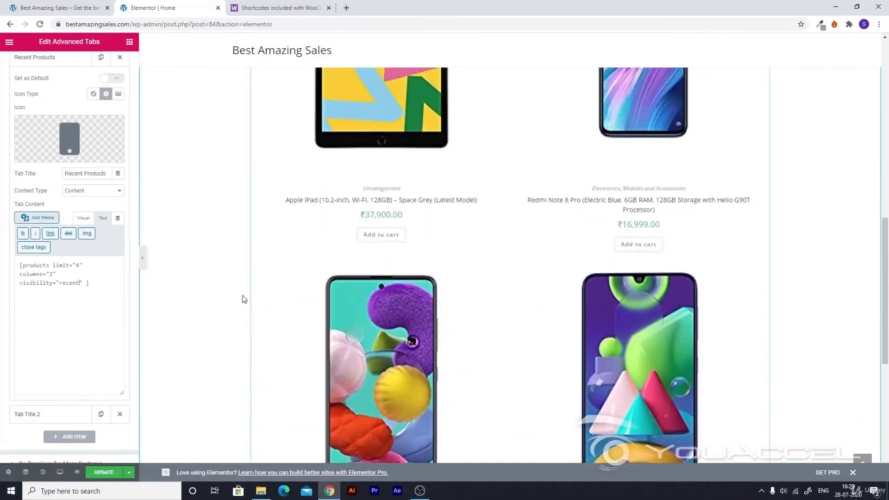
scroll("up", 3)
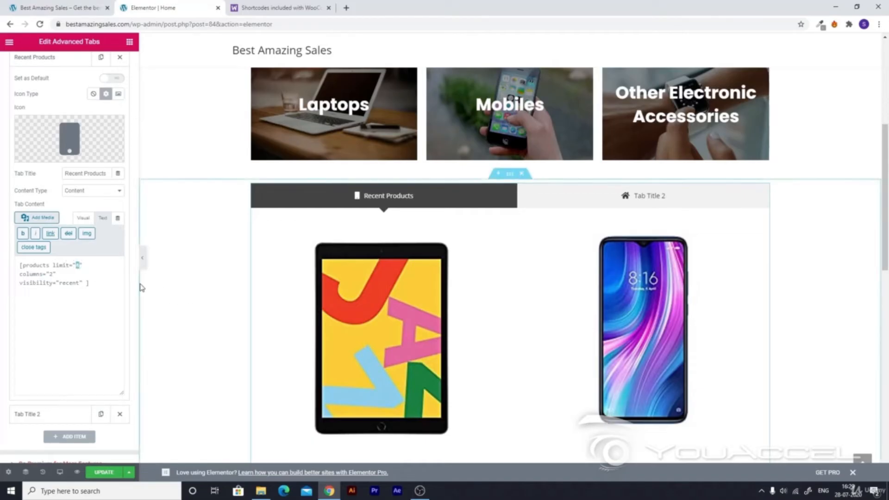
- Raise the shortcode limit from 4 to 8 products and check the extra items in the preview
left_click(75, 265)
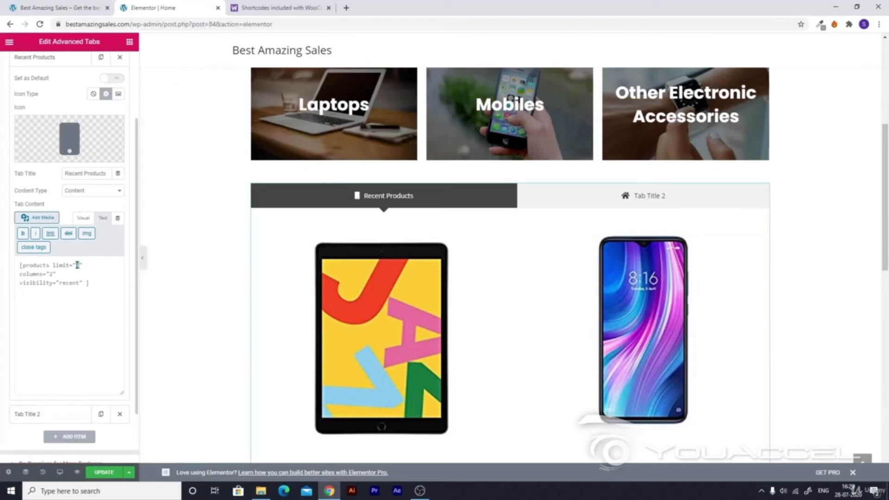
scroll("down", 3)
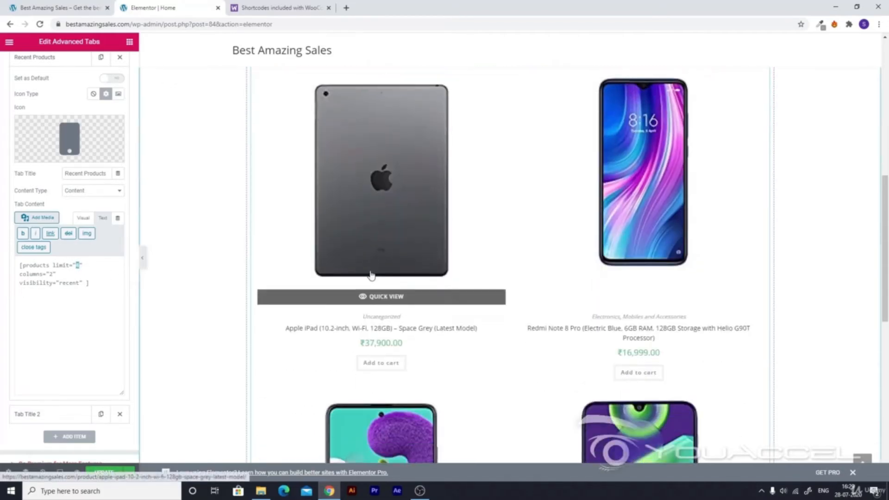
scroll("down", 3)
type("8")
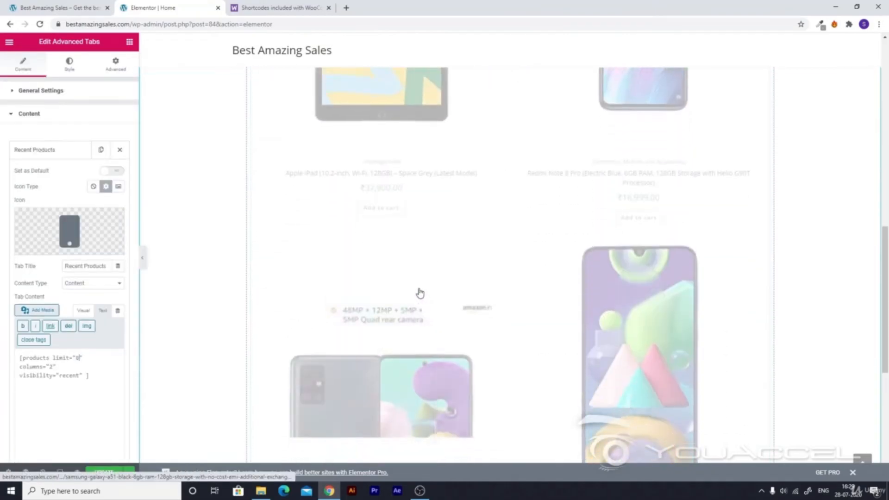
scroll("down", 3)
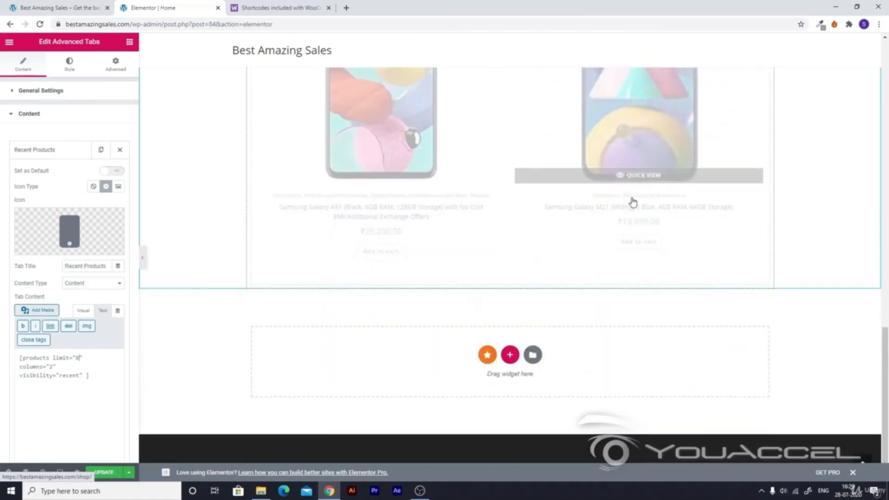
scroll("down", 3)
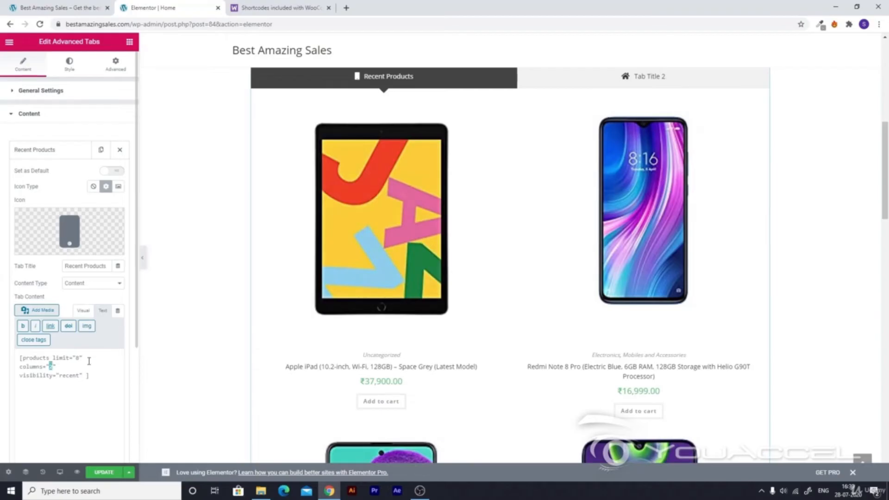
- Set the shortcode to 4 columns so eight recent products show in two rows of four
type("4")
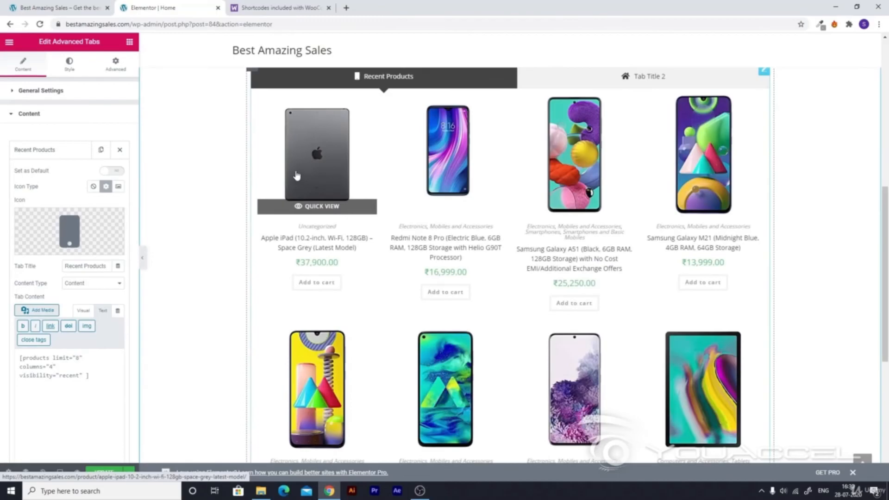
mouse_move(661, 141)
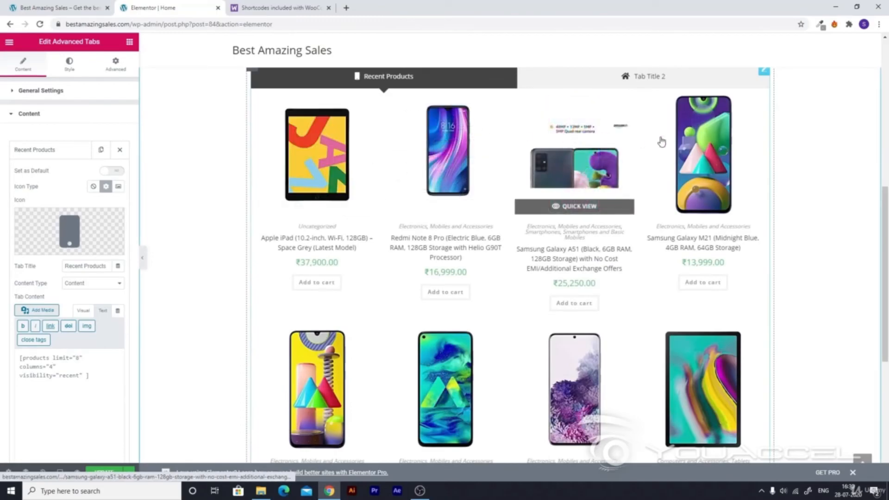
mouse_move(702, 144)
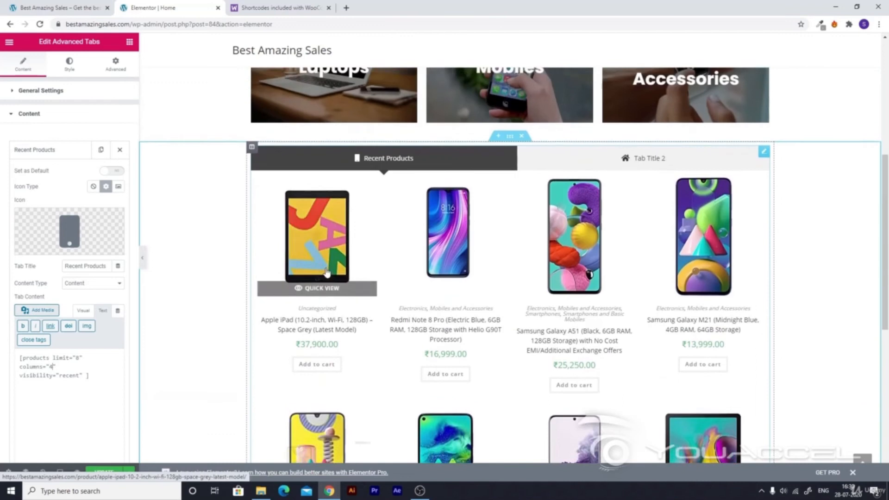
scroll("down", 3)
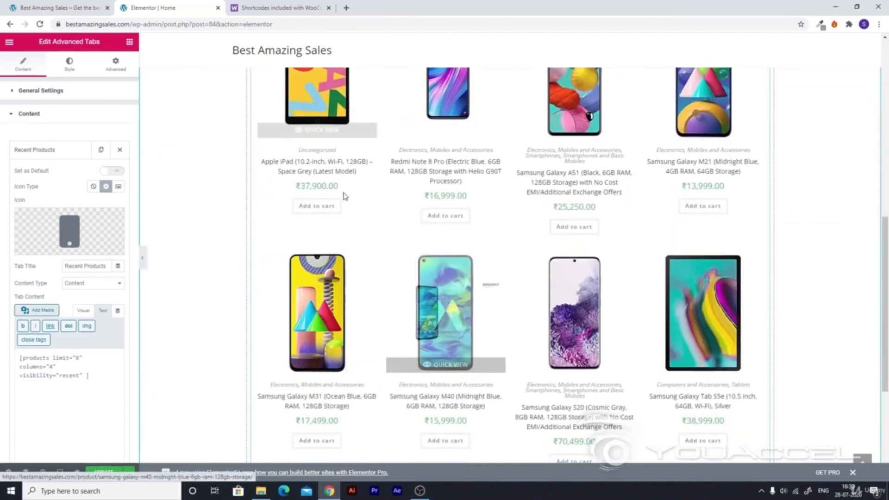
mouse_move(385, 248)
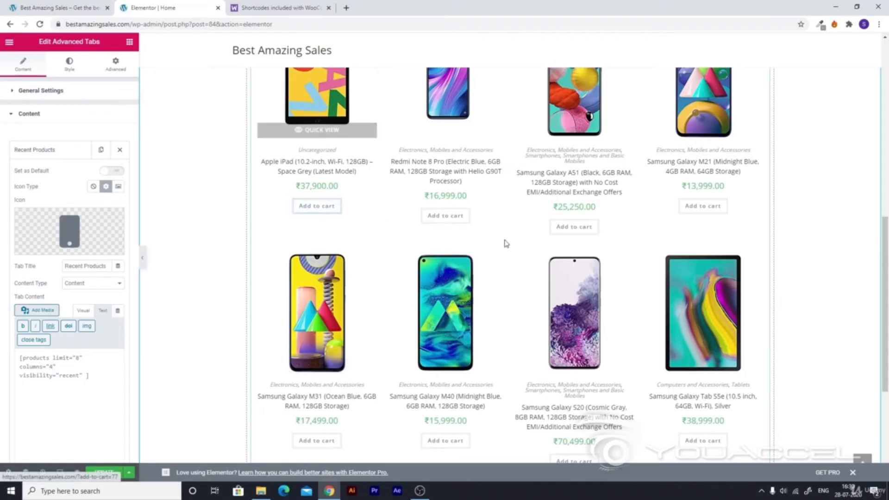
scroll("down", 3)
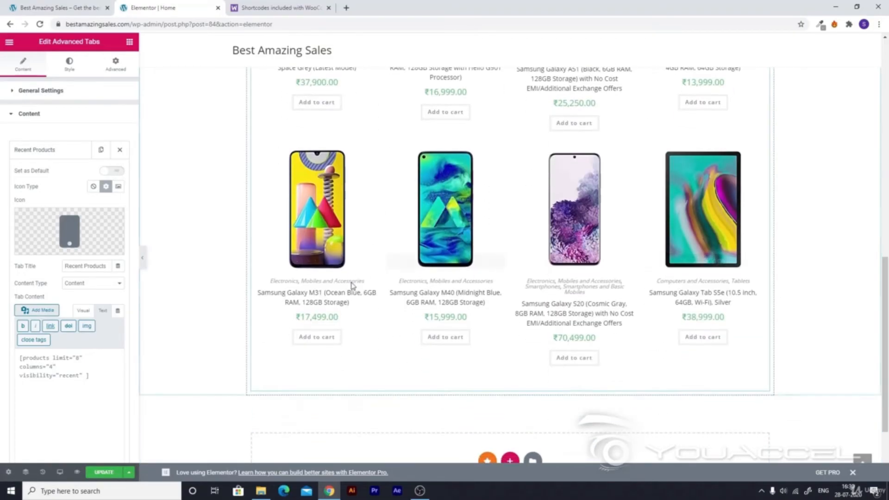
scroll("up", 3)
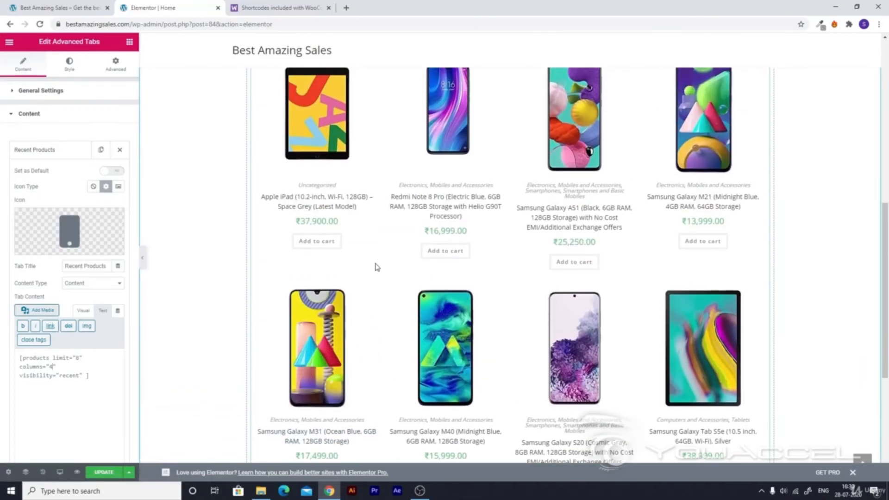
scroll("up", 3)
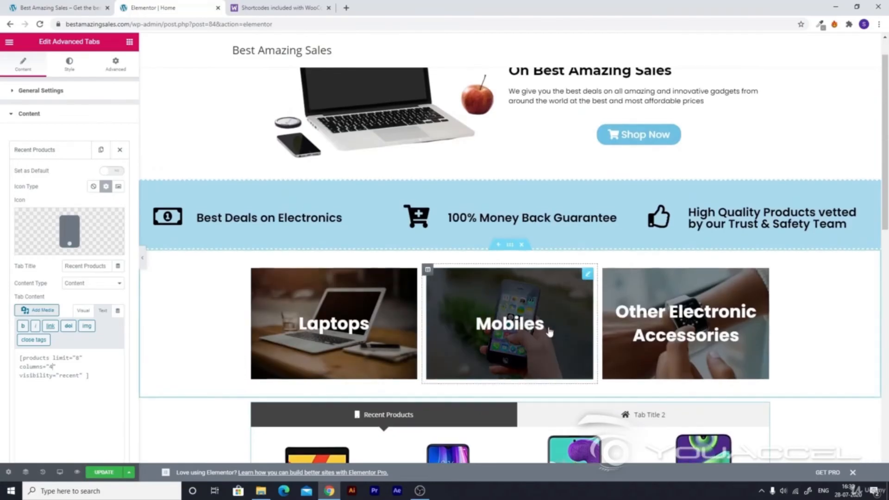
scroll("down", 3)
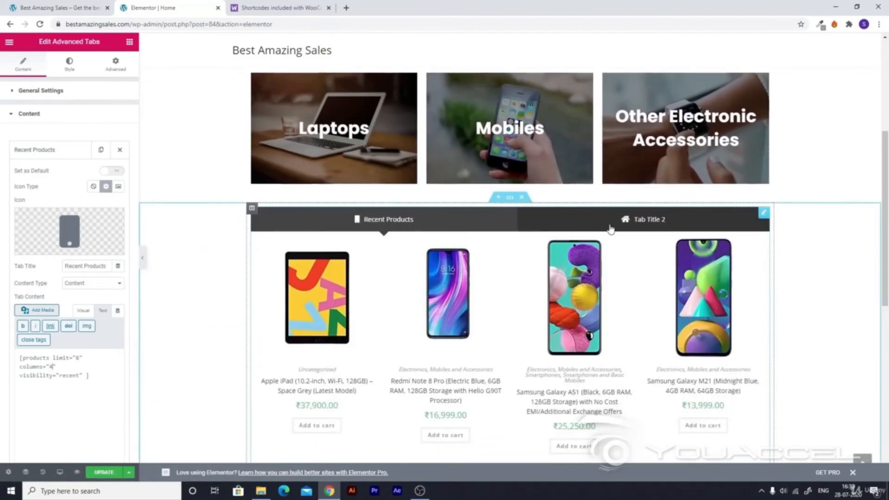
- Retitle the second tab 'Best Selling' and insert the tachograph icon found by searching 'graph'
left_click(648, 220)
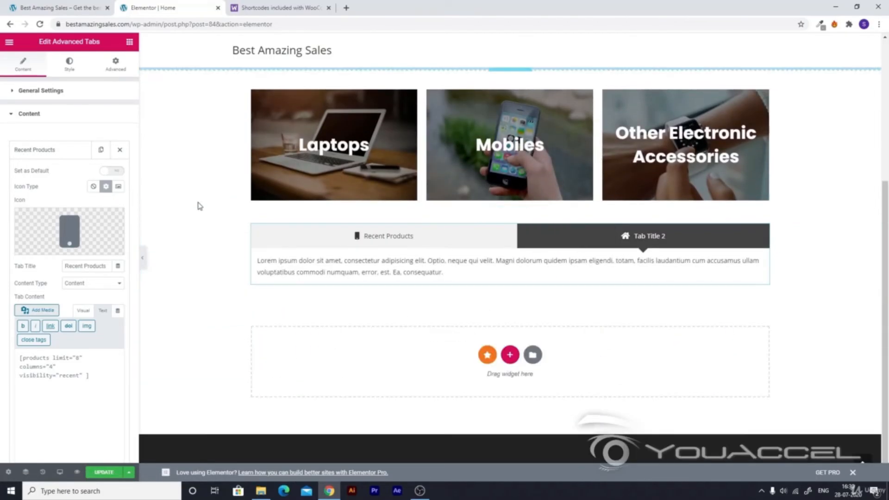
scroll("down", 3)
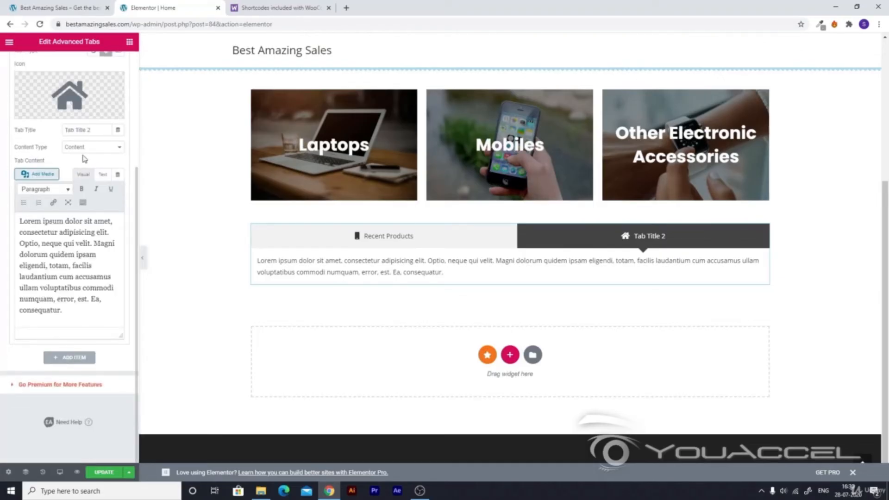
triple_click(86, 130)
type("Best Seeling")
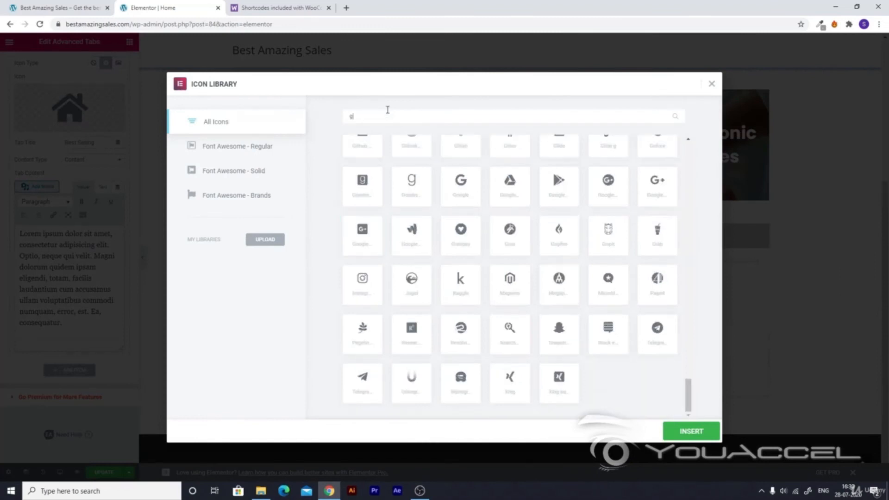
type("raph")
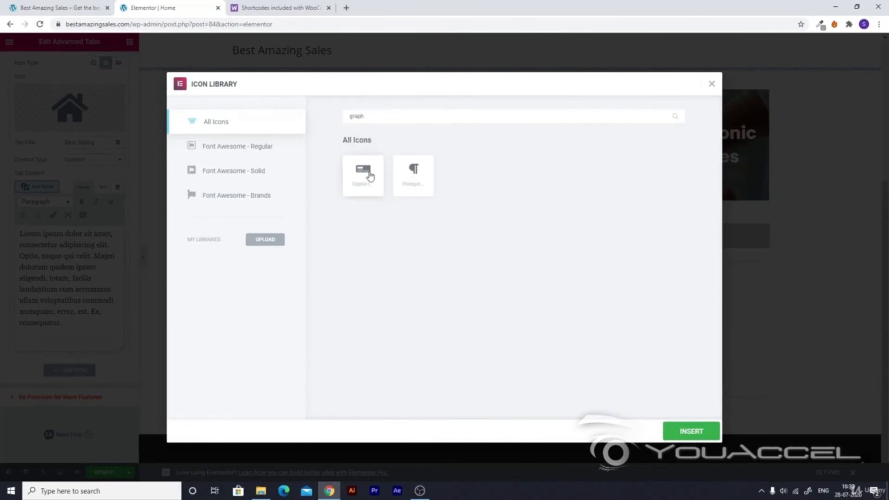
left_click(362, 175)
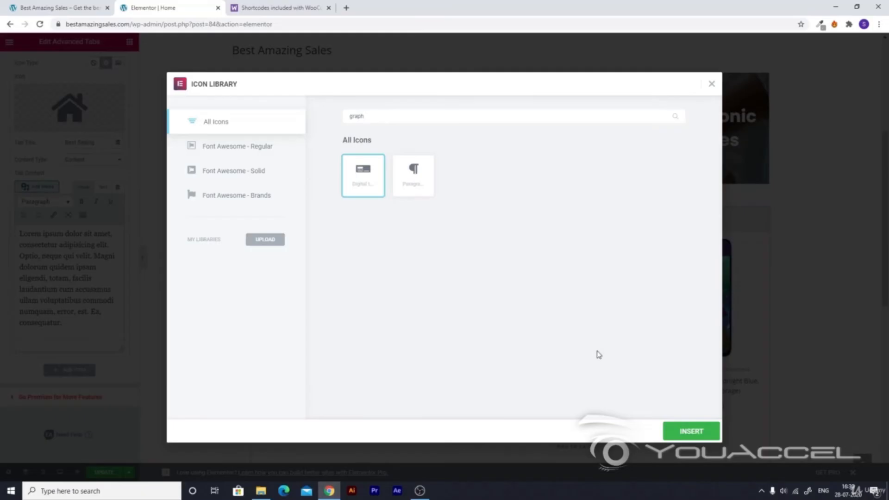
left_click(690, 431)
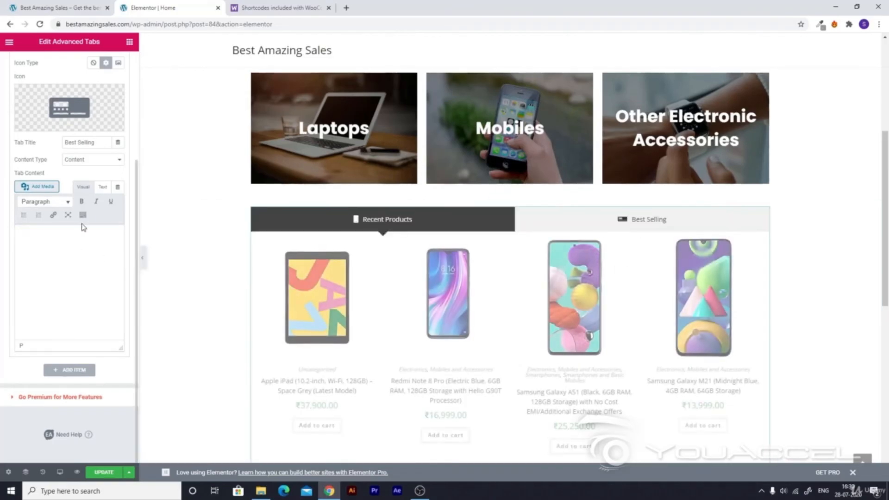
- Copy the Scenario 3 best-selling products shortcode from the WooCommerce docs and go back to Elementor
left_click(278, 7)
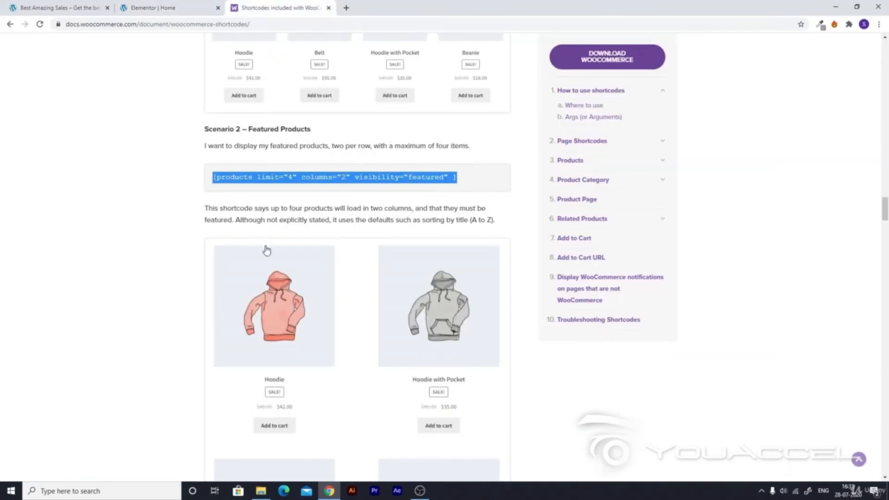
mouse_move(250, 129)
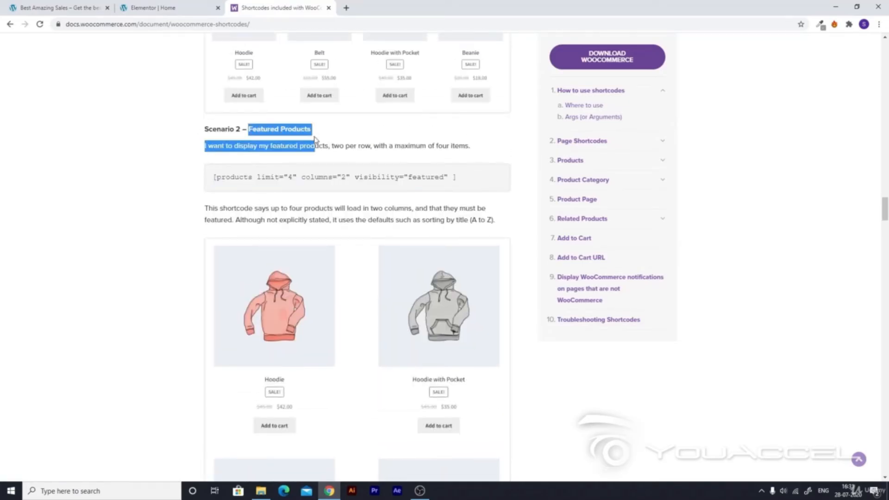
scroll("down", 3)
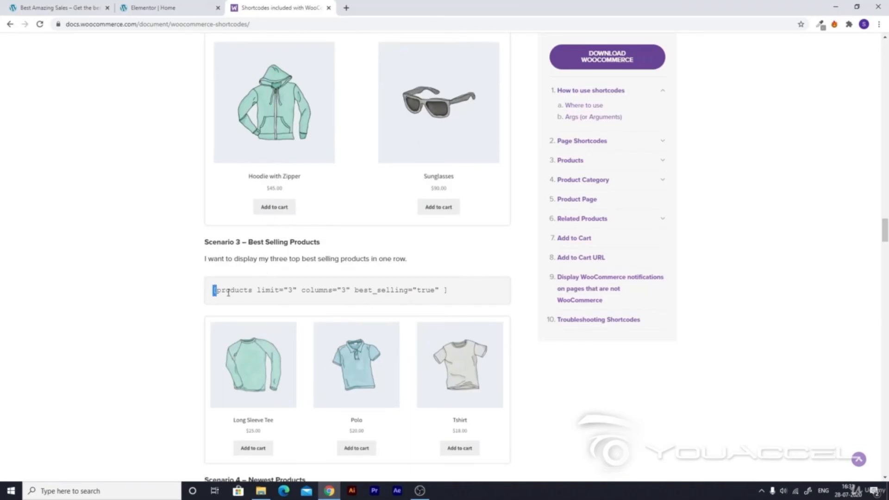
right_click(312, 290)
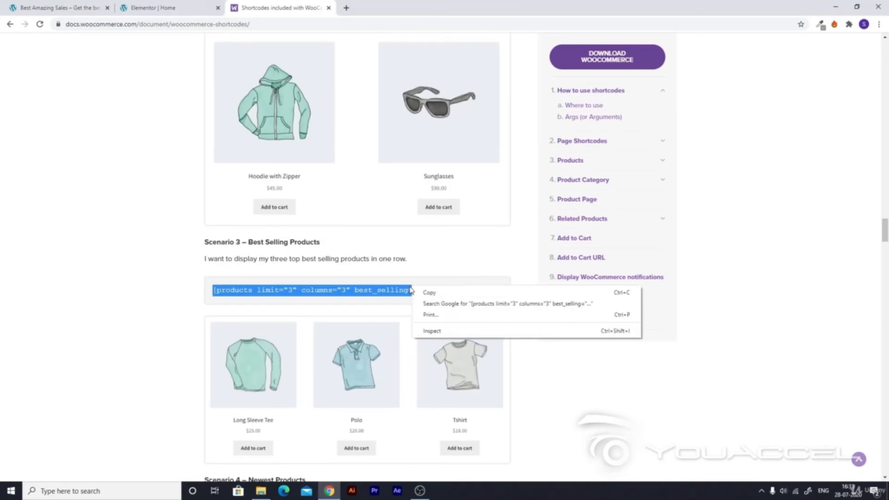
left_click(167, 8)
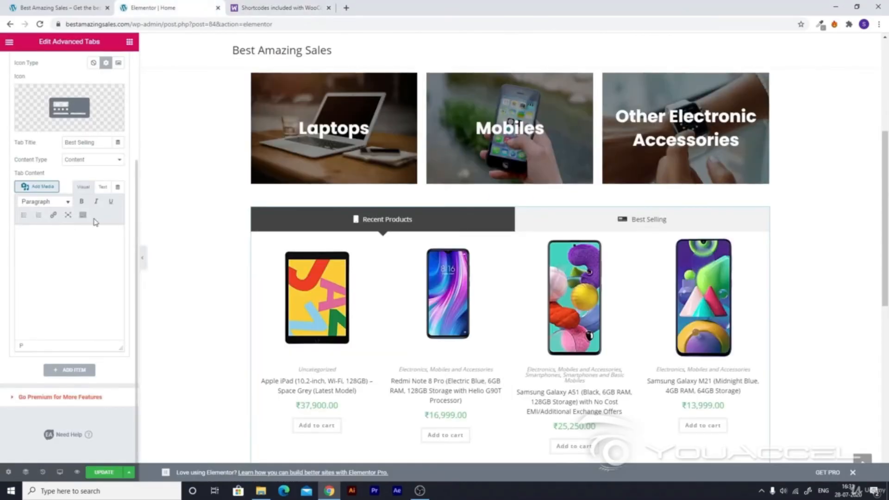
- Paste the best_selling products shortcode as the tab's text content, set to limit 8 and 4 columns
left_click(102, 187)
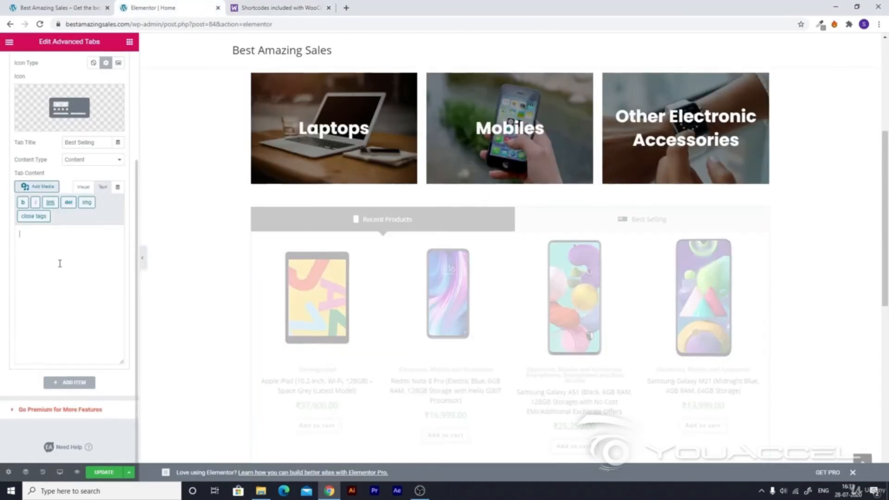
type("[products limit=\"3\" columns=\"3\" best_selling=\"true\" ]")
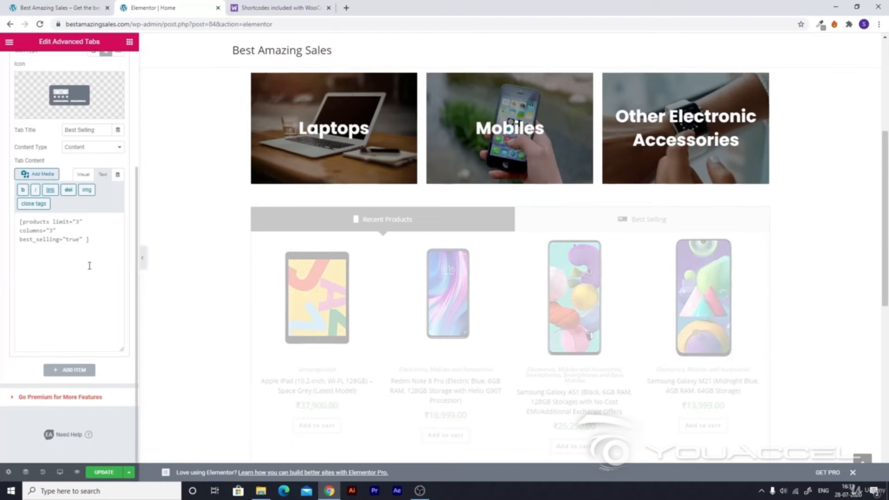
left_click(581, 236)
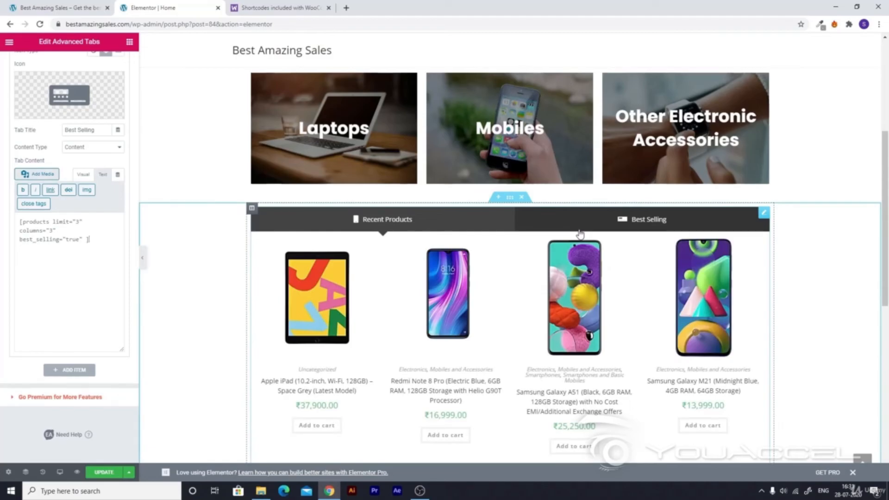
left_click(648, 219)
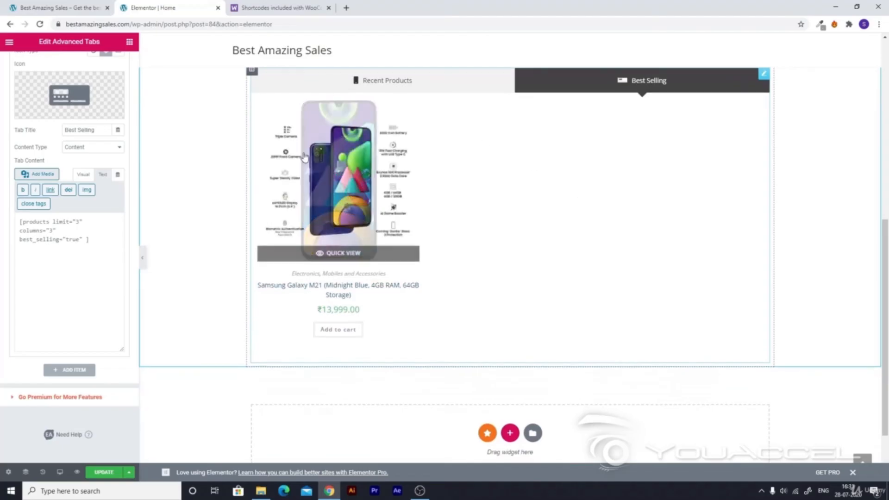
mouse_move(429, 260)
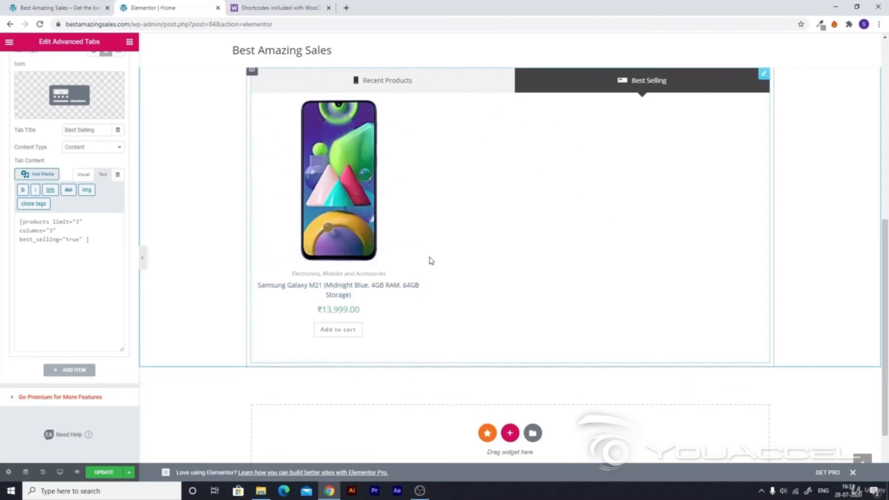
mouse_move(521, 263)
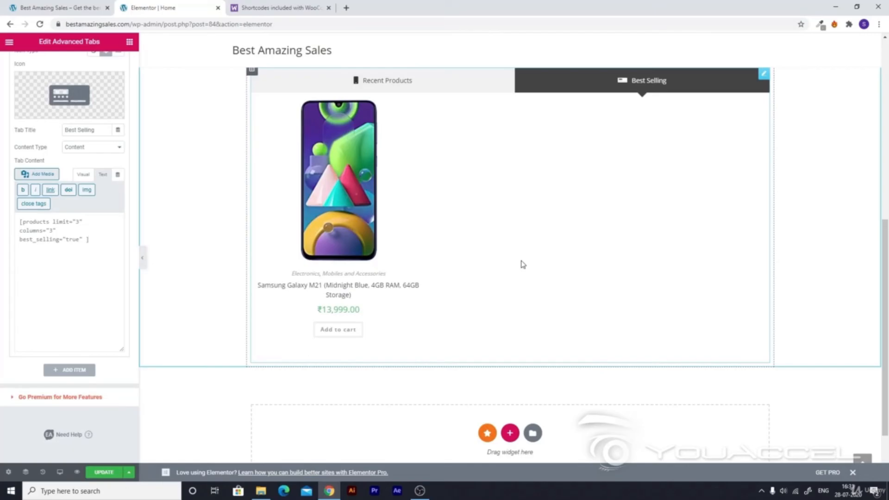
mouse_move(25, 471)
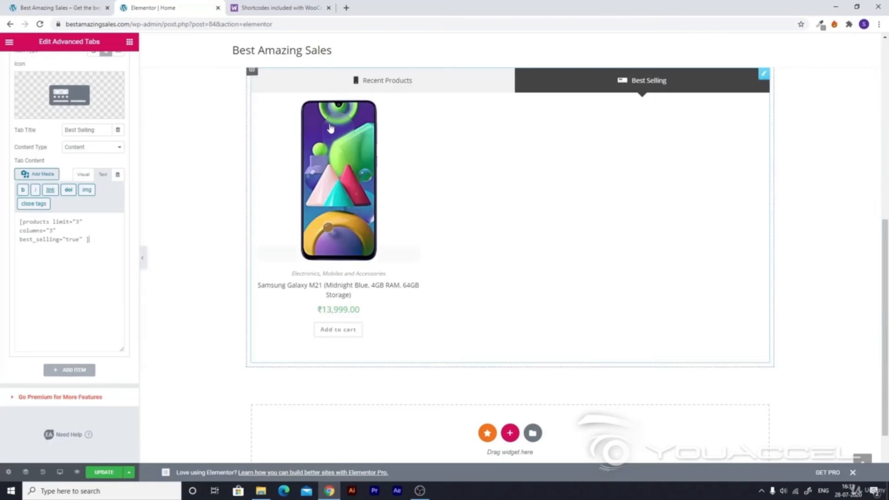
mouse_move(666, 255)
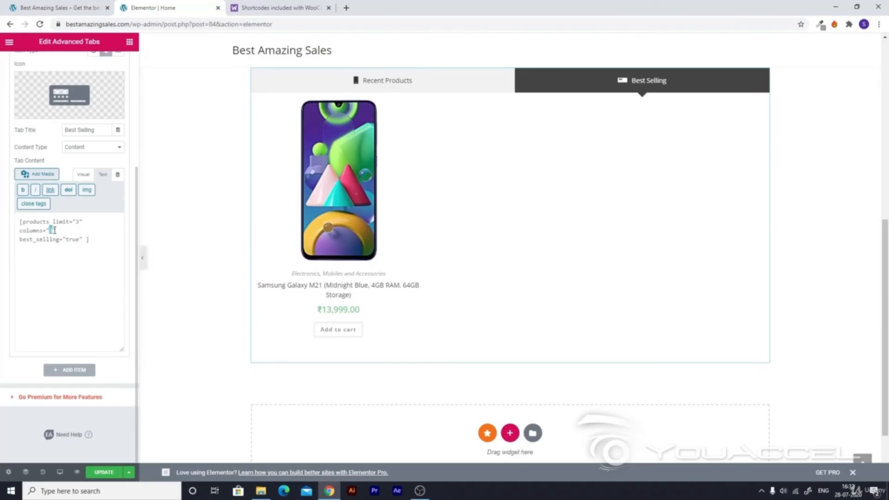
type("4")
type("8")
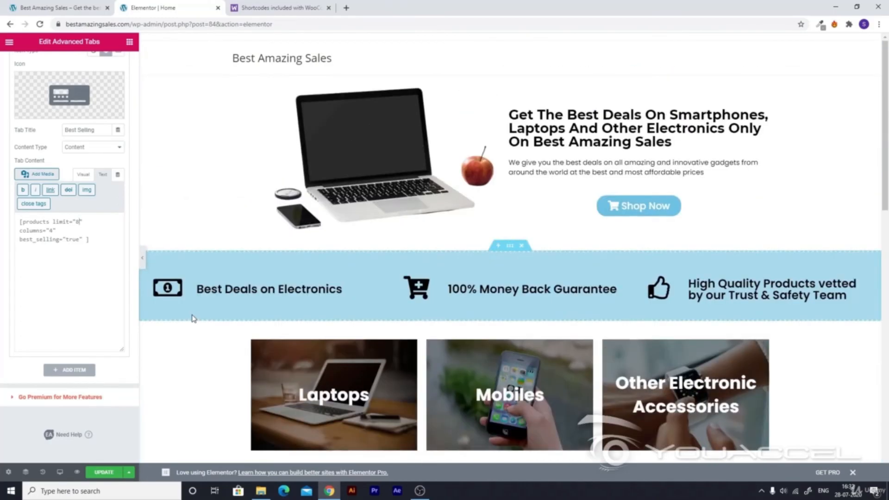
- Set the tabs section's top padding to 30 and update the homepage
scroll("down", 3)
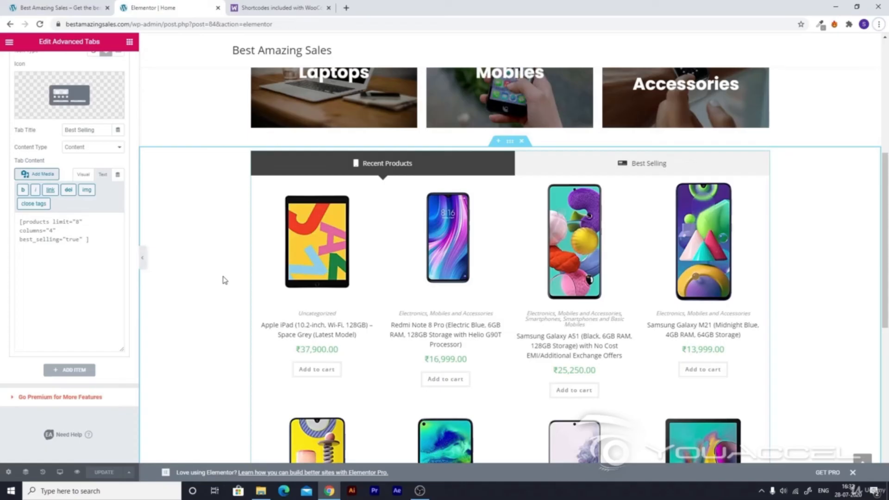
mouse_move(317, 245)
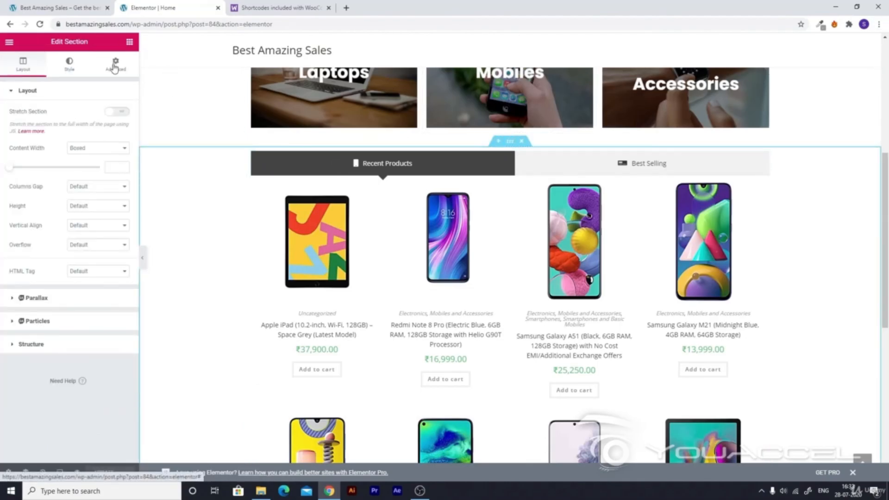
left_click(115, 62)
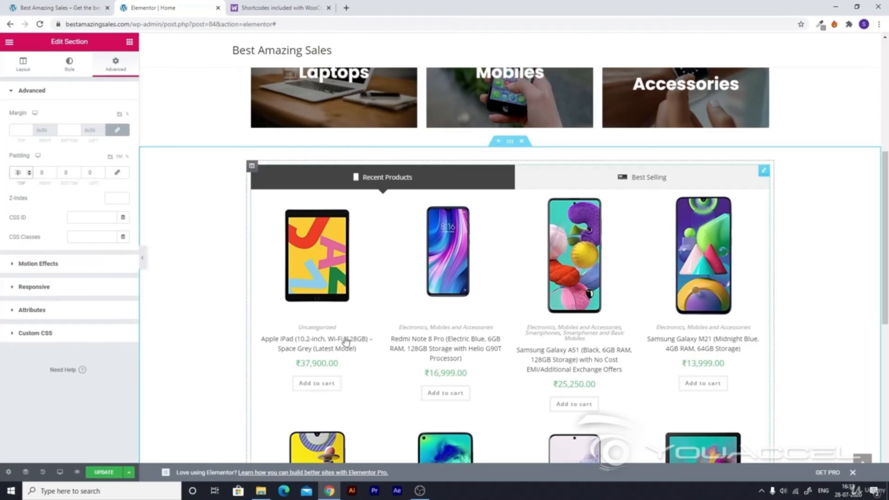
scroll("down", 3)
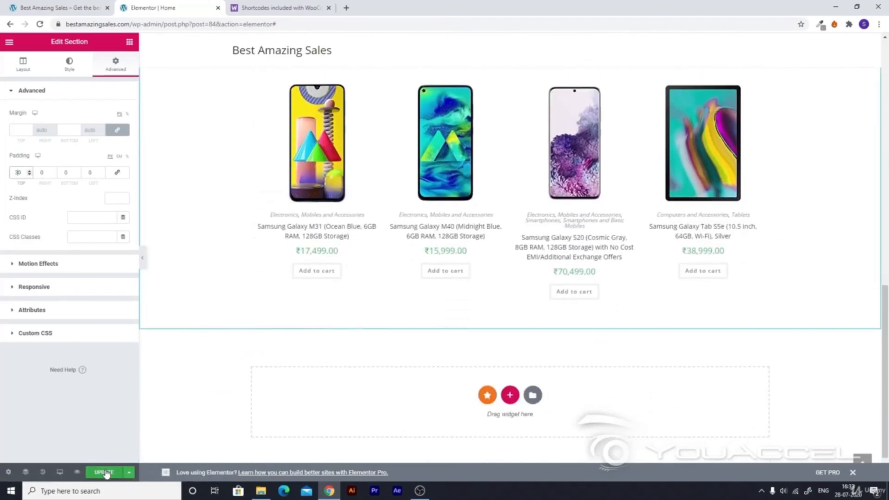
left_click(104, 471)
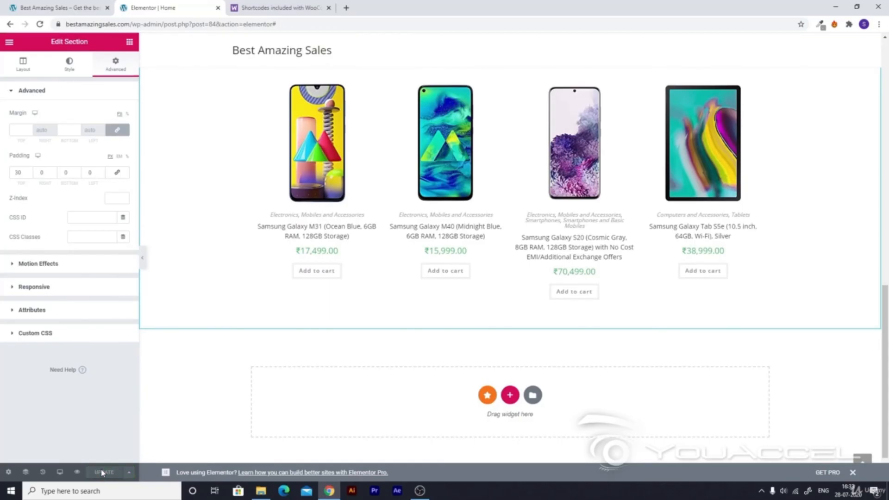
mouse_move(105, 450)
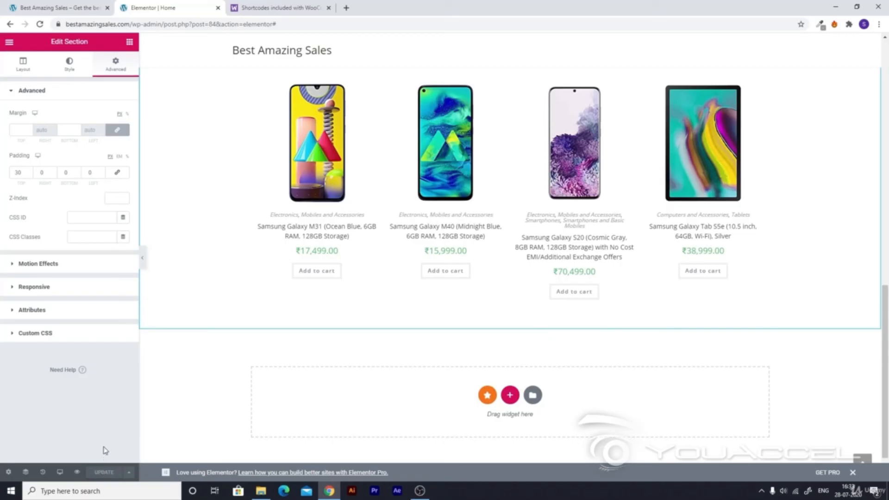
left_click(60, 471)
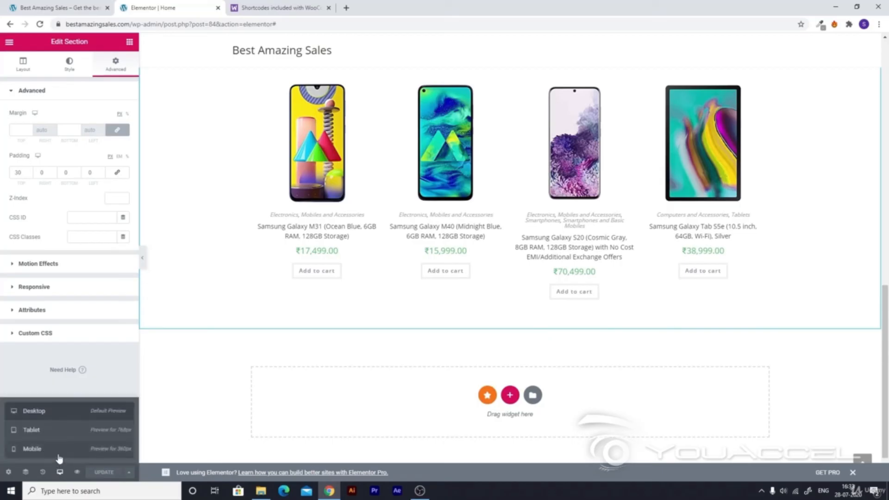
- Switch the preview to mobile width and select the product tabs widget's Recent Products tab
left_click(31, 448)
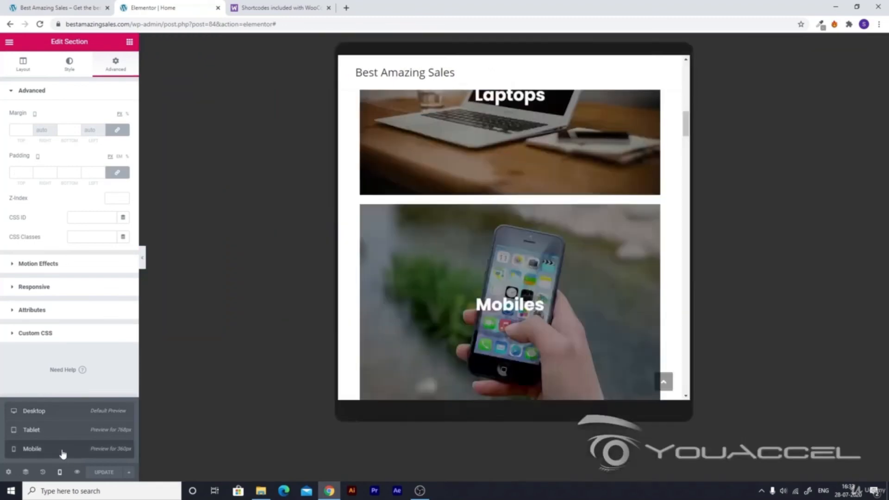
left_click(32, 448)
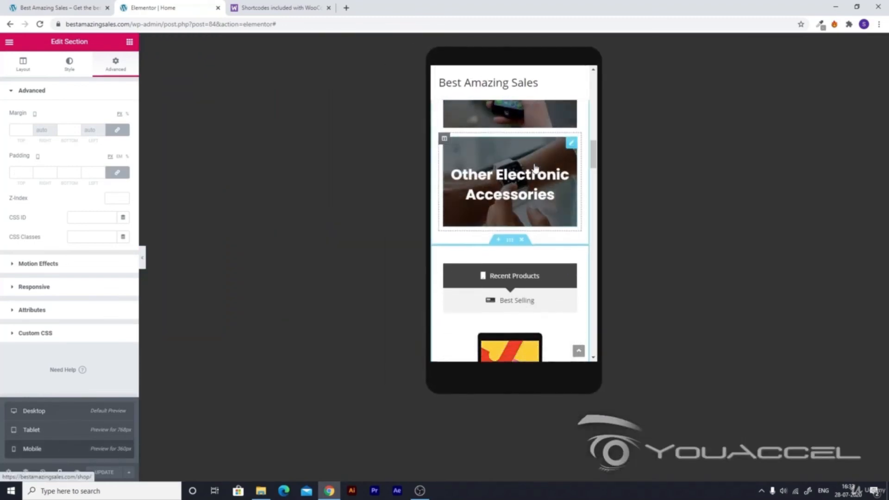
scroll("down", 3)
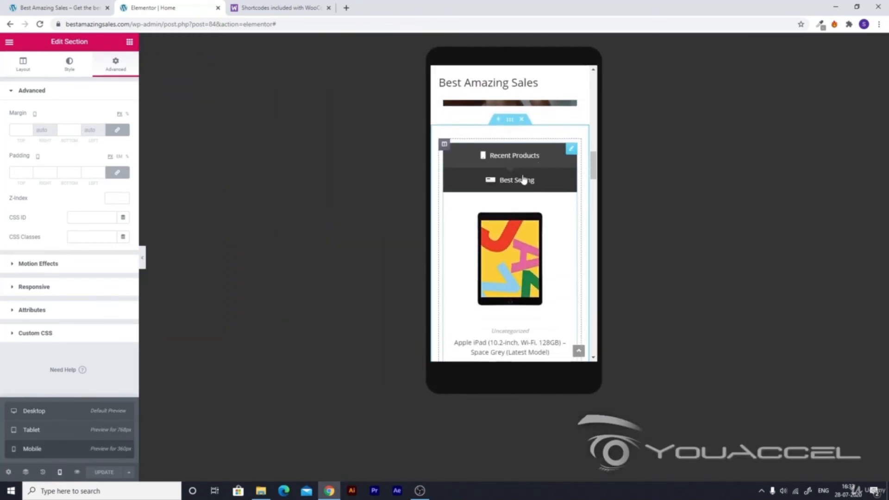
left_click(509, 168)
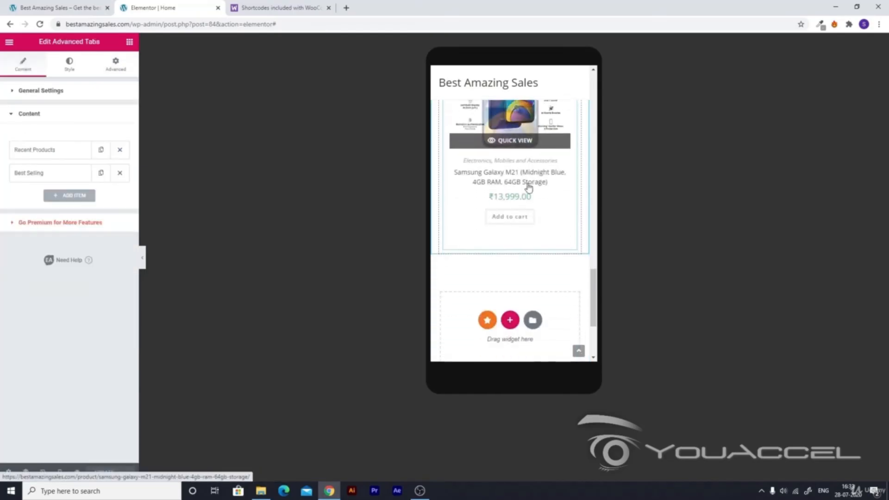
left_click(510, 170)
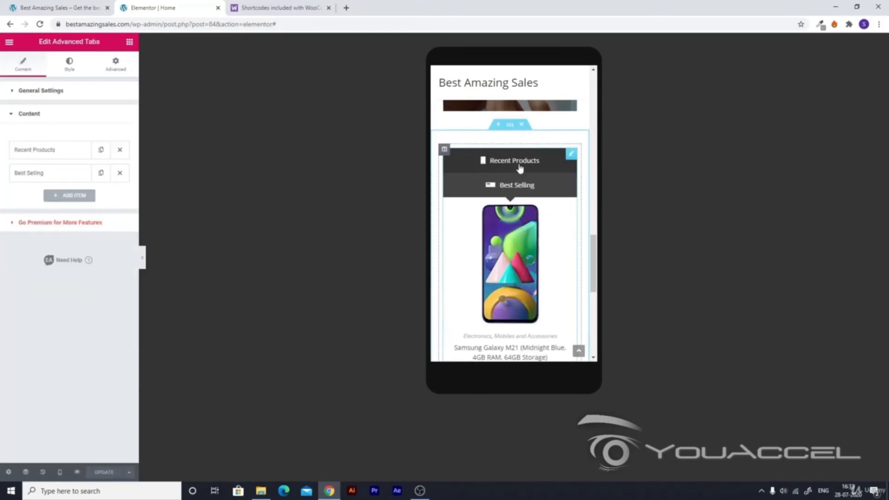
- Scroll through the single-column product list down to the last item, the Samsung Galaxy Tab
scroll("down", 3)
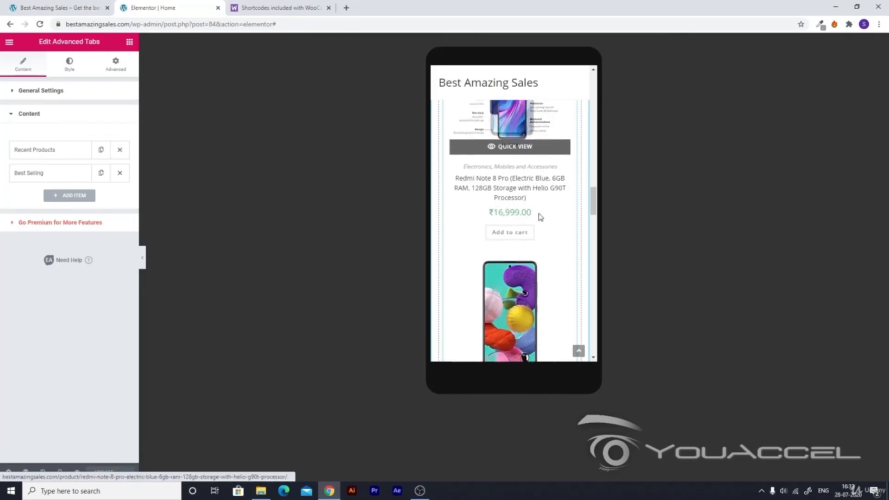
scroll("down", 3)
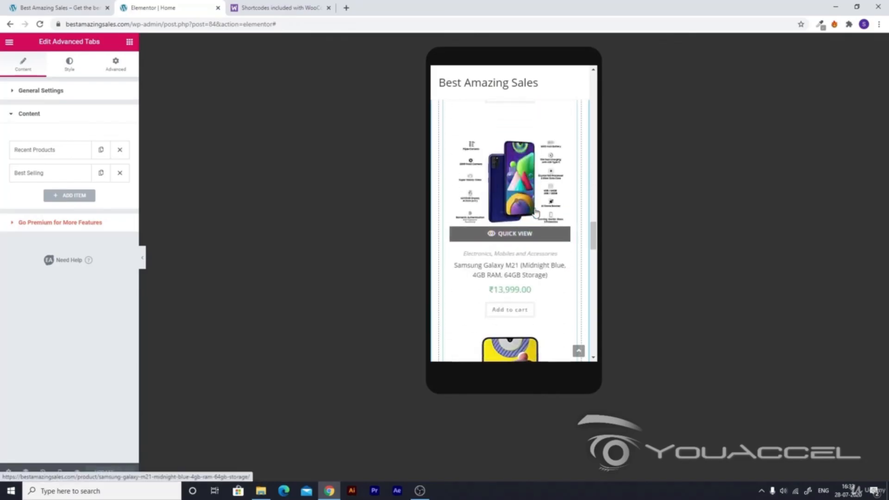
scroll("down", 3)
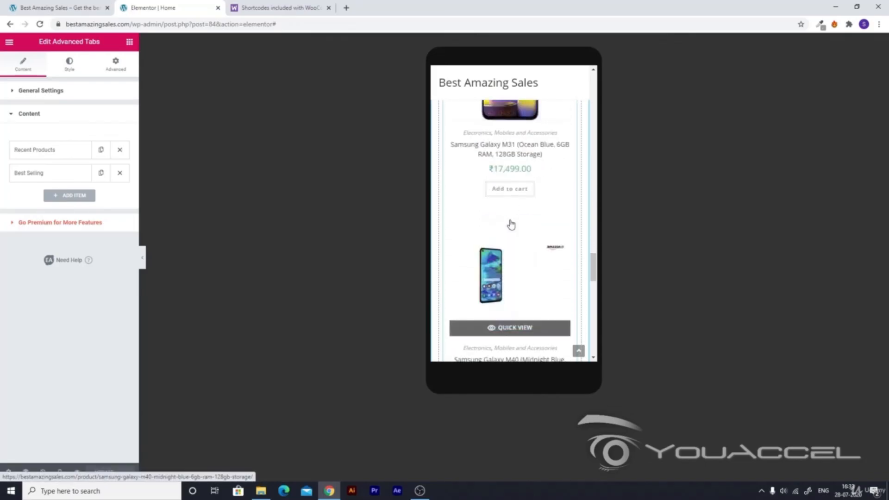
scroll("down", 3)
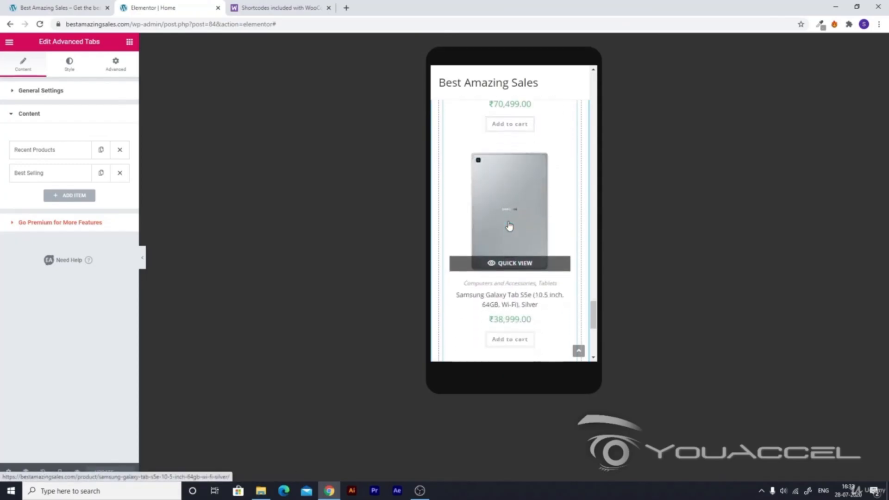
scroll("down", 3)
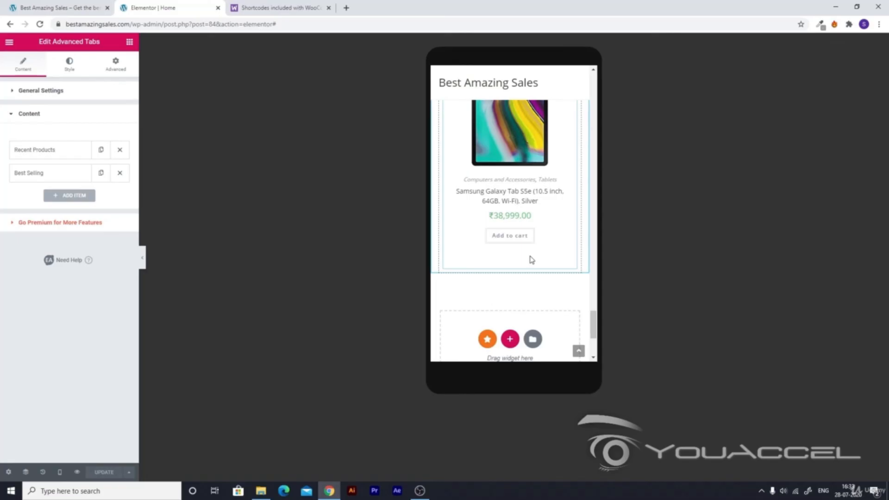
scroll("down", 3)
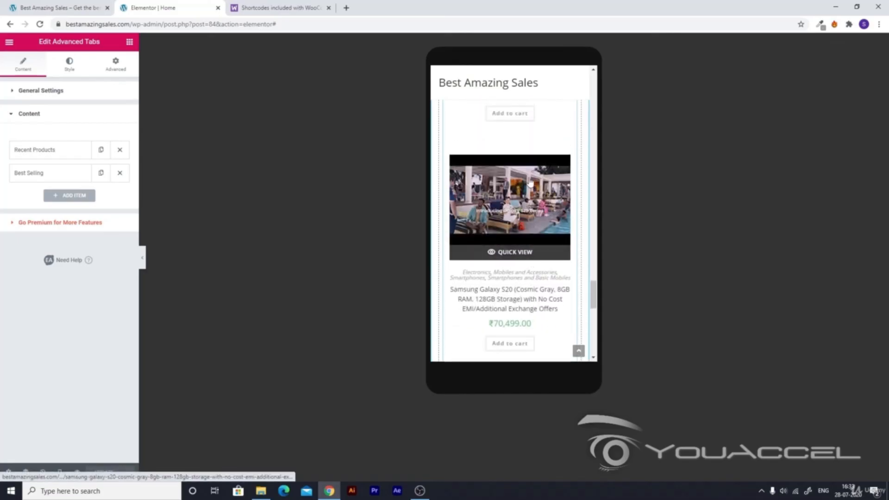
scroll("down", 3)
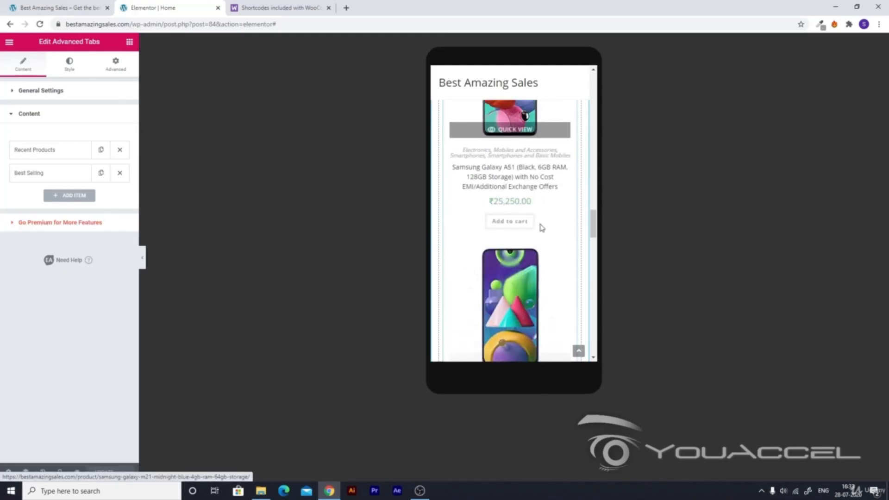
scroll("down", 3)
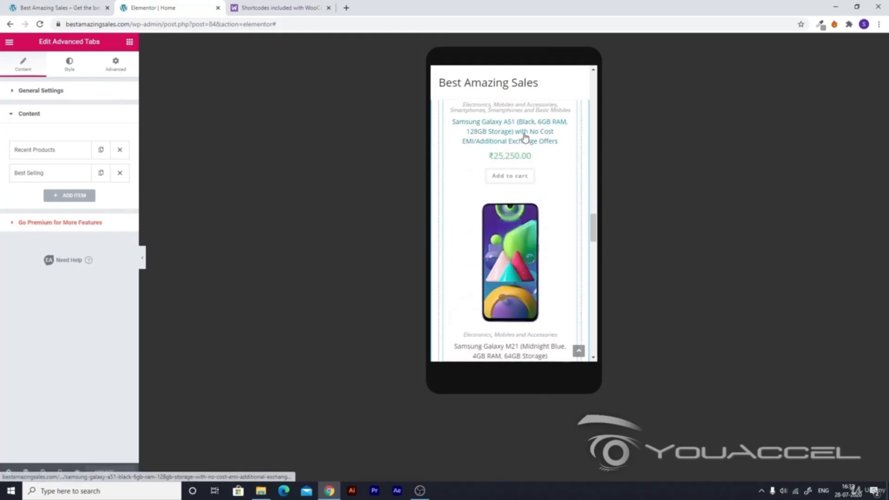
scroll("down", 3)
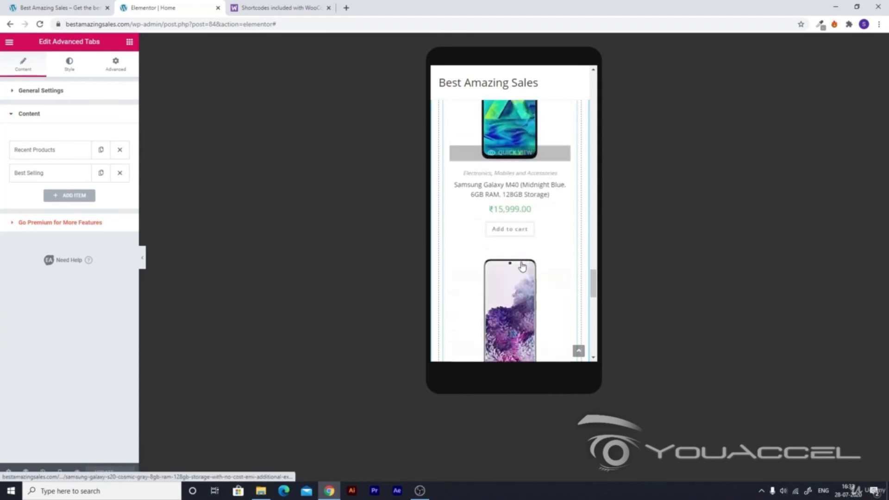
scroll("down", 3)
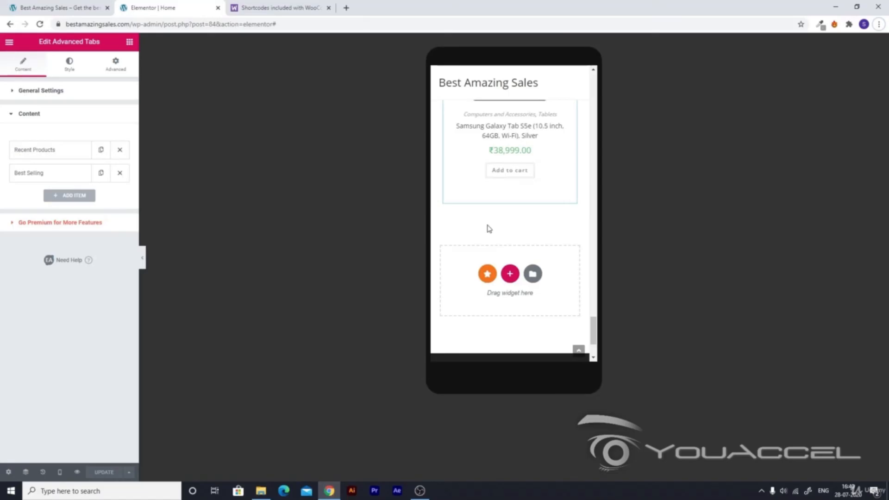
mouse_move(333, 249)
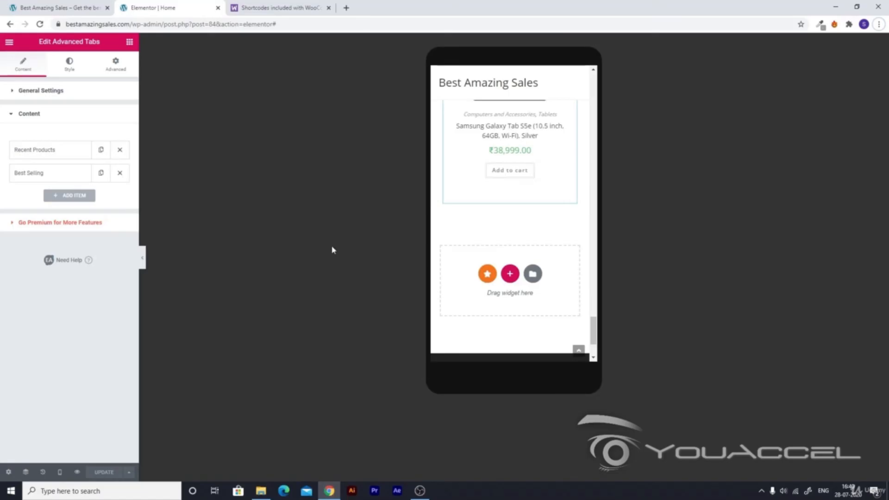
left_click(59, 471)
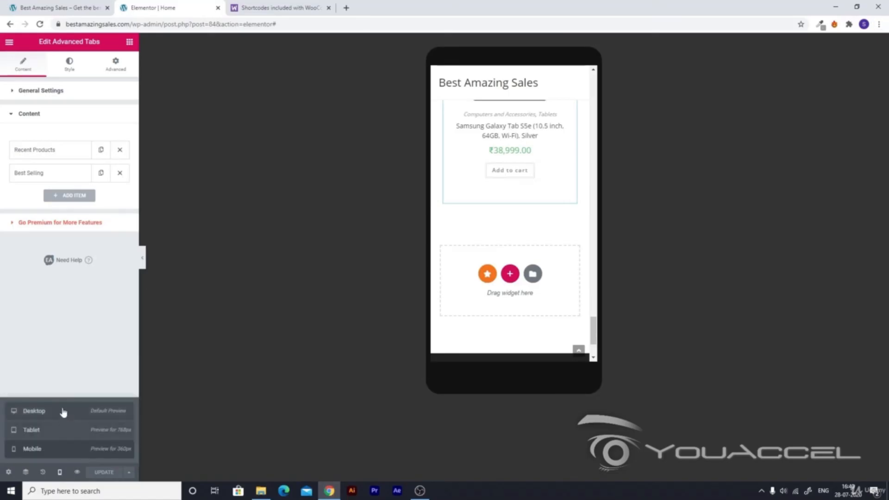
- Return to desktop width and begin a new section below the product tabs
left_click(34, 410)
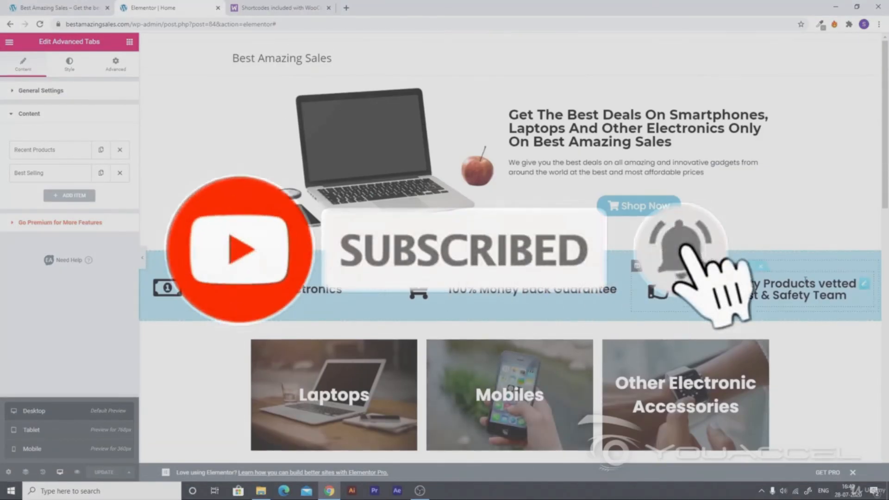
scroll("down", 3)
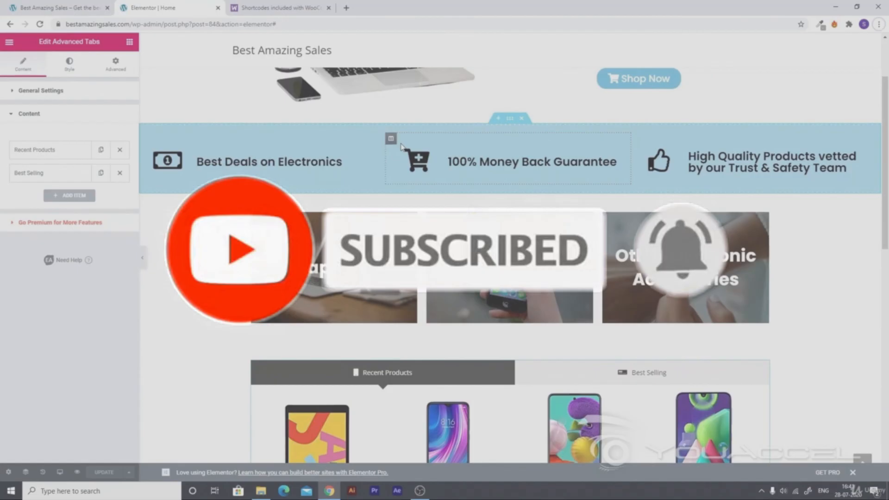
scroll("down", 3)
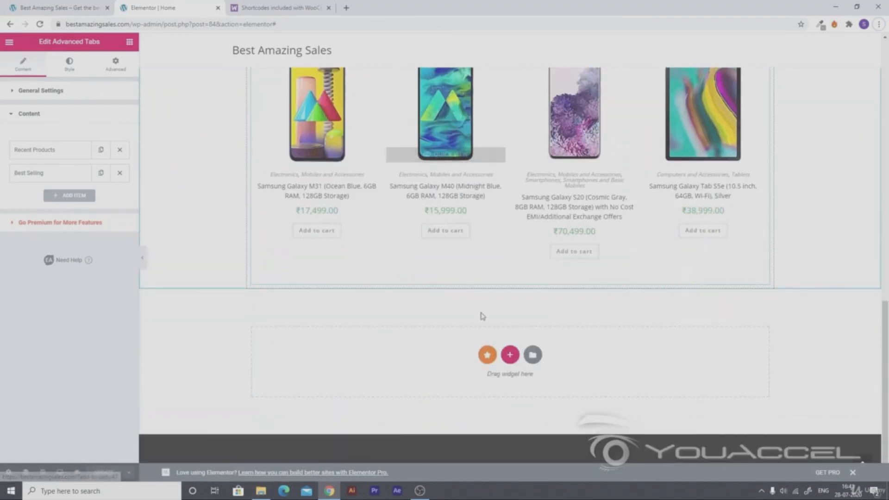
left_click(509, 355)
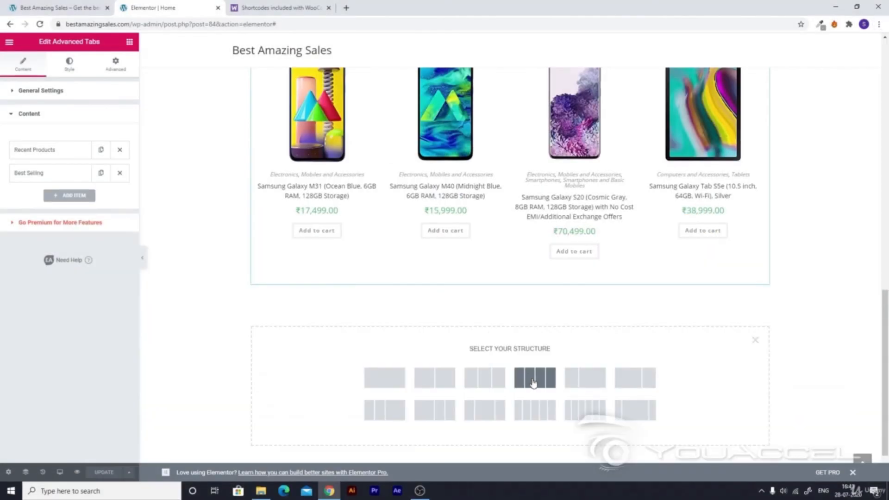